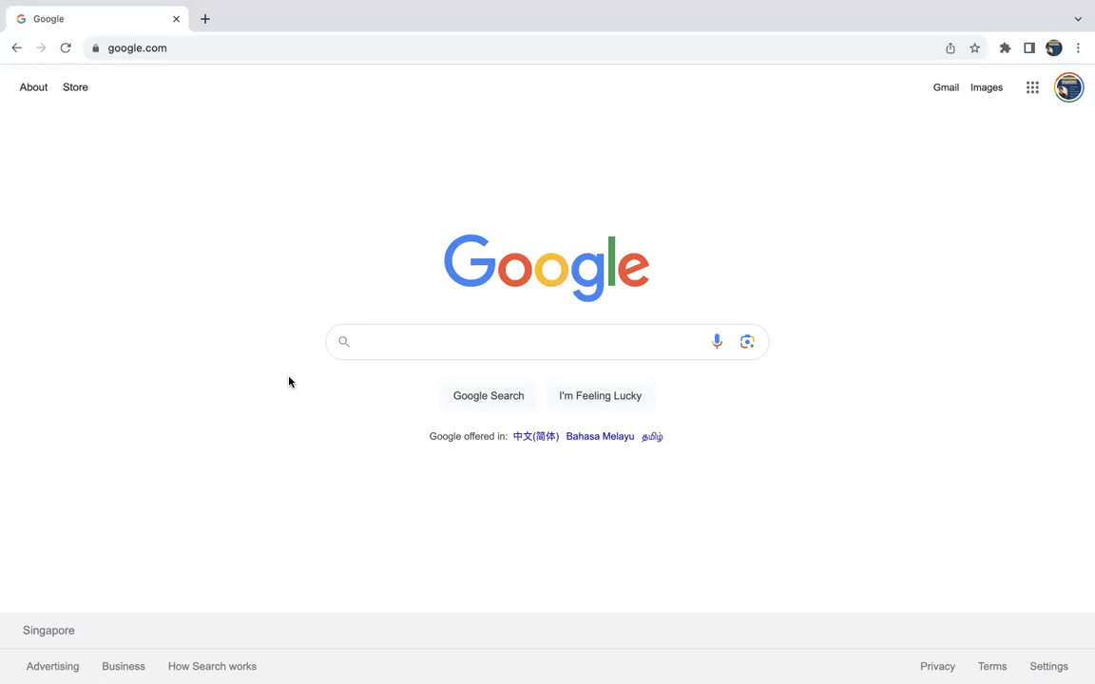
mouse_move(338, 399)
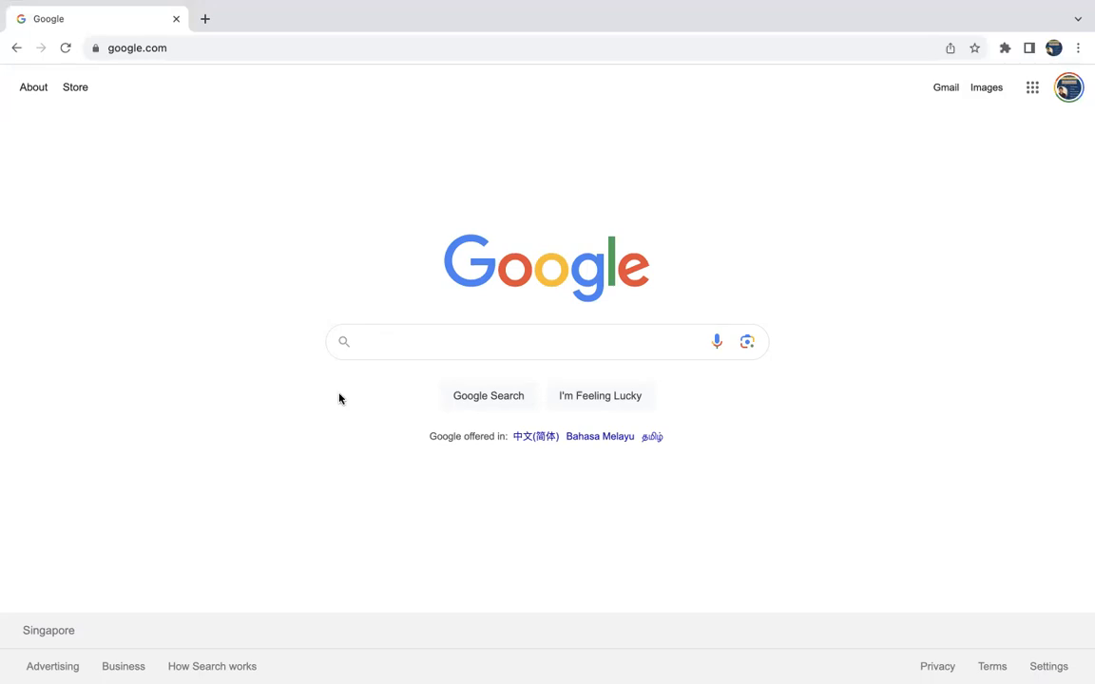
Enter "SAP latest" in the Google search box, then revise it to "SAP c" to see suggestions.
left_click(548, 342)
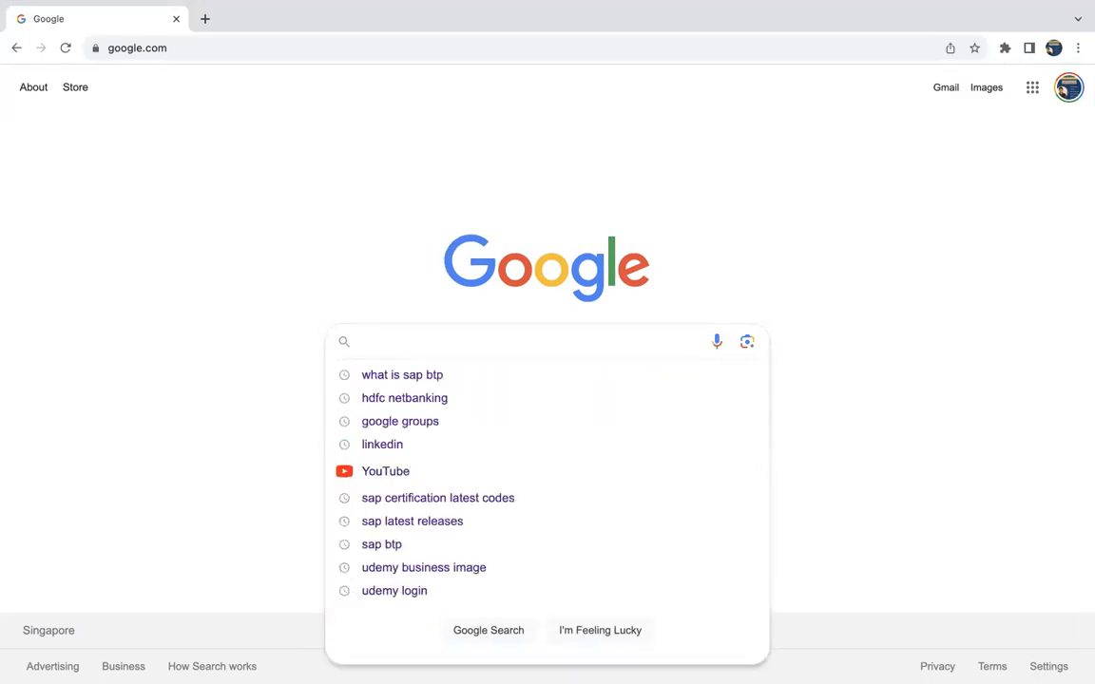
type("SAP latest")
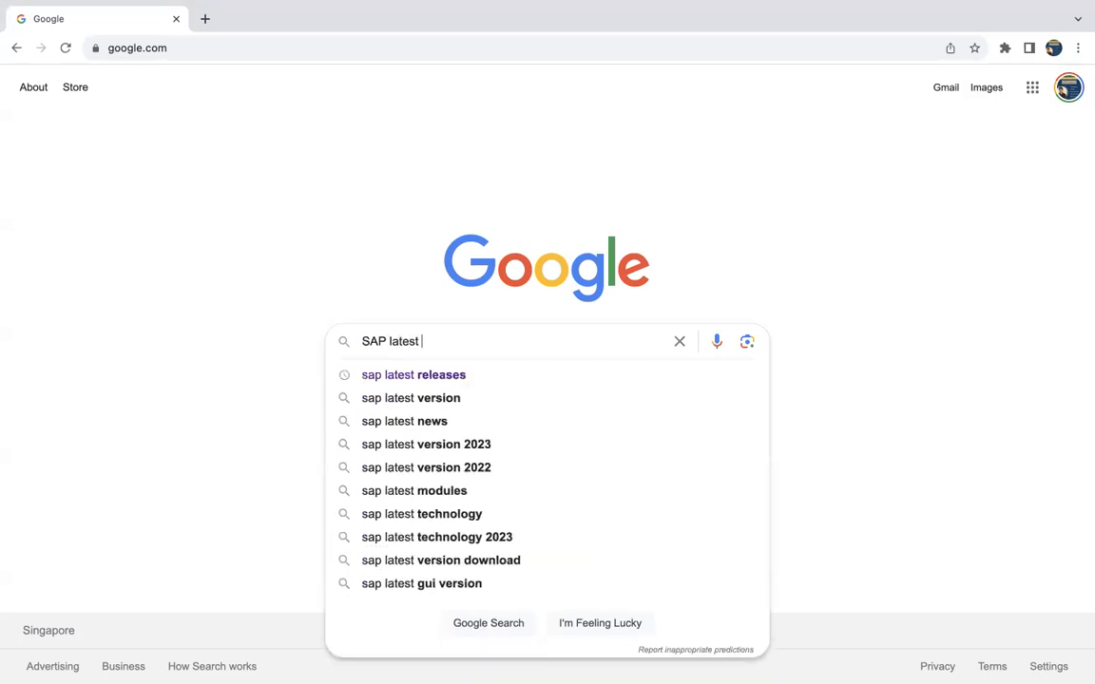
key("Backspace")
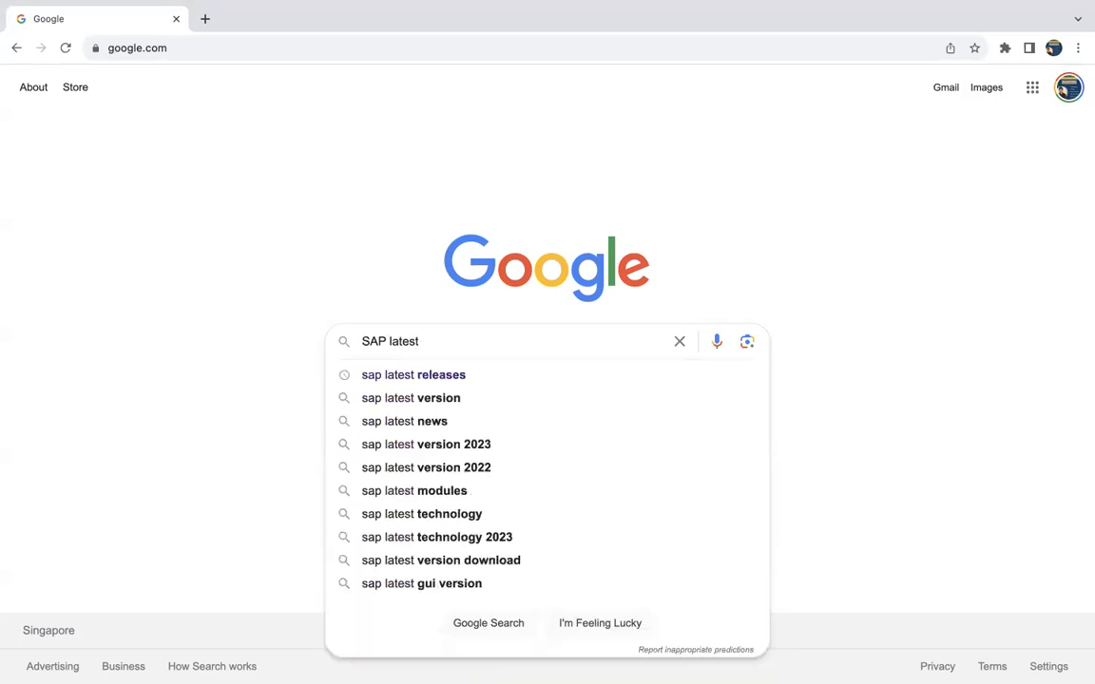
type("SAP c")
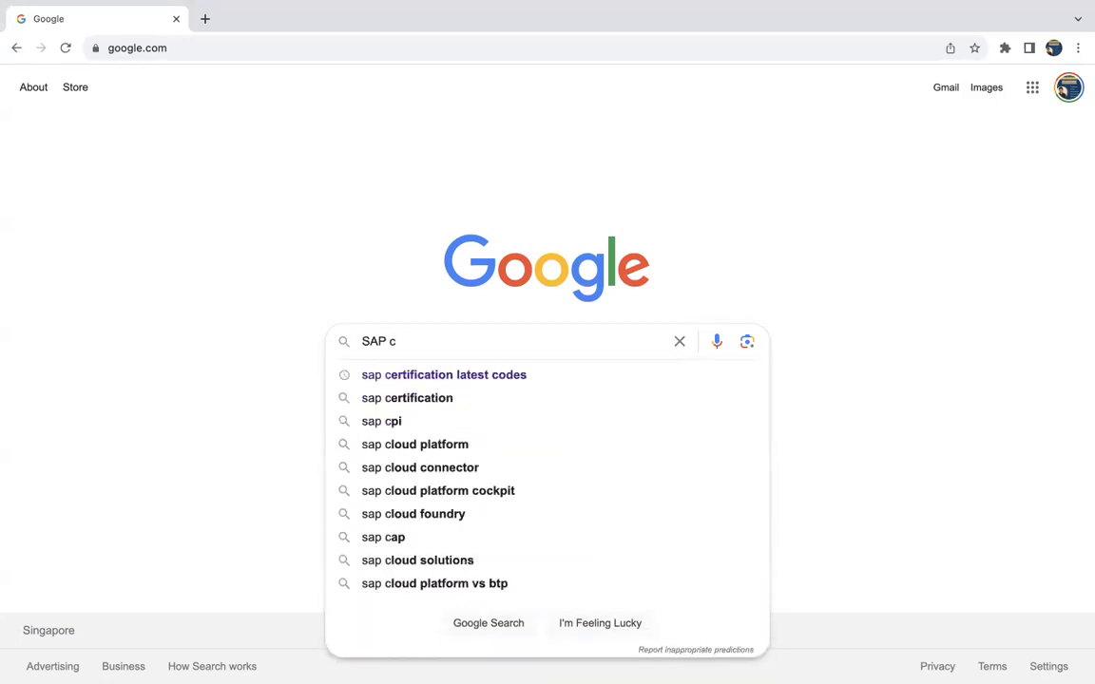
Search for "sap certification latest codes" and choose SAP Training Shop's List of Valid Certifications result.
left_click(445, 375)
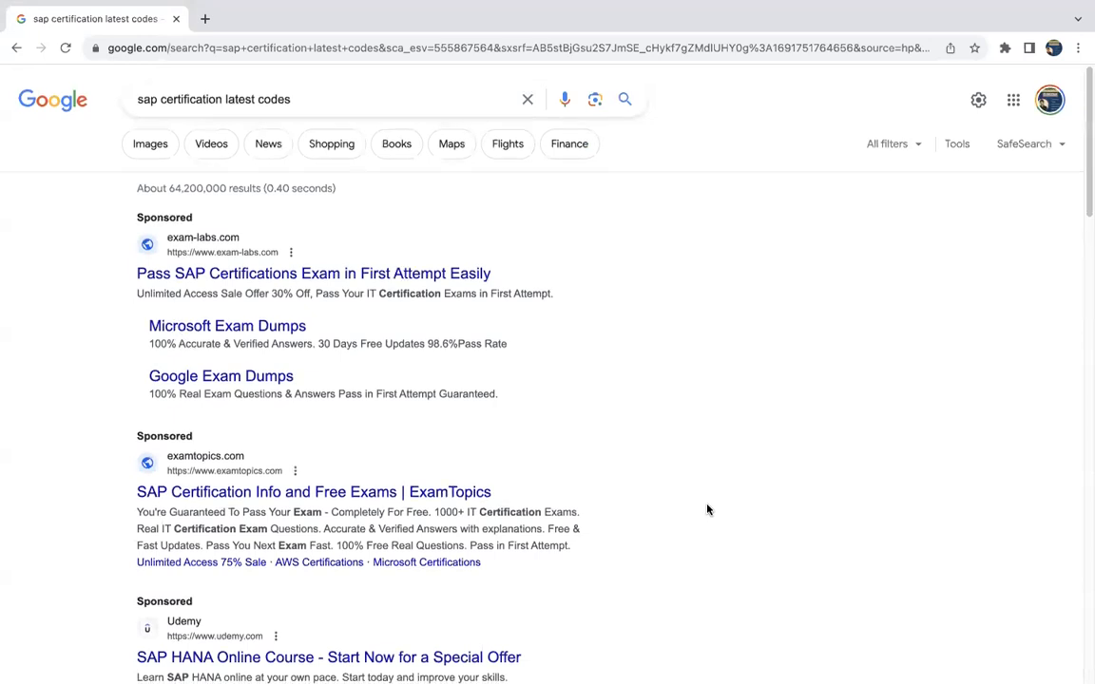
scroll("down", 3)
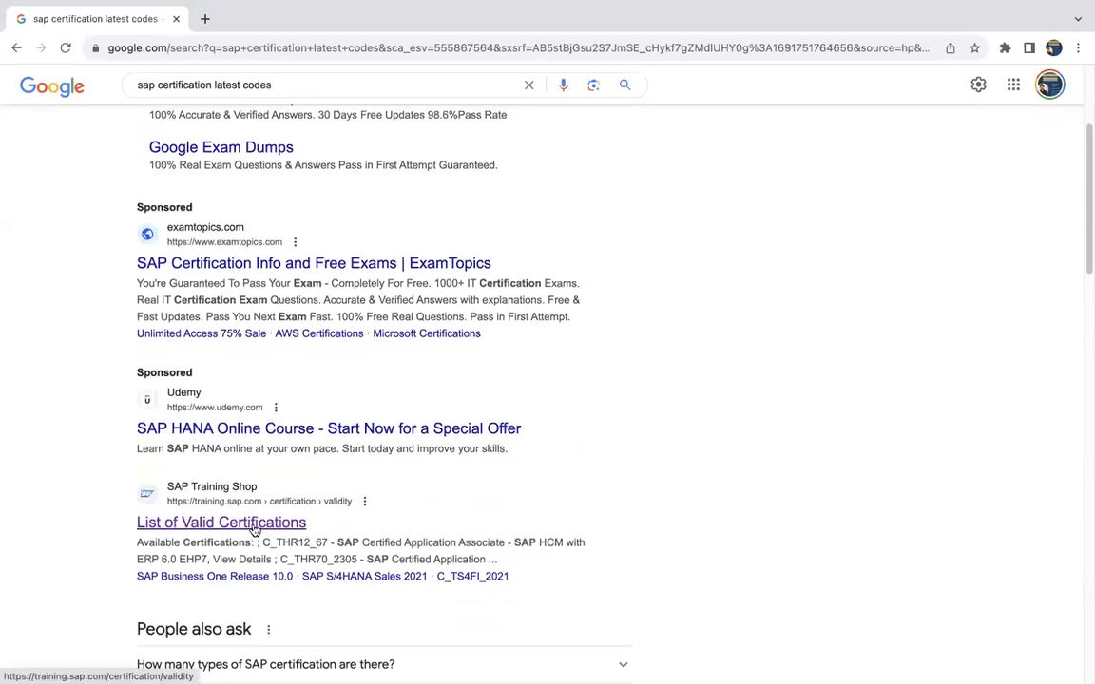
scroll("down", 3)
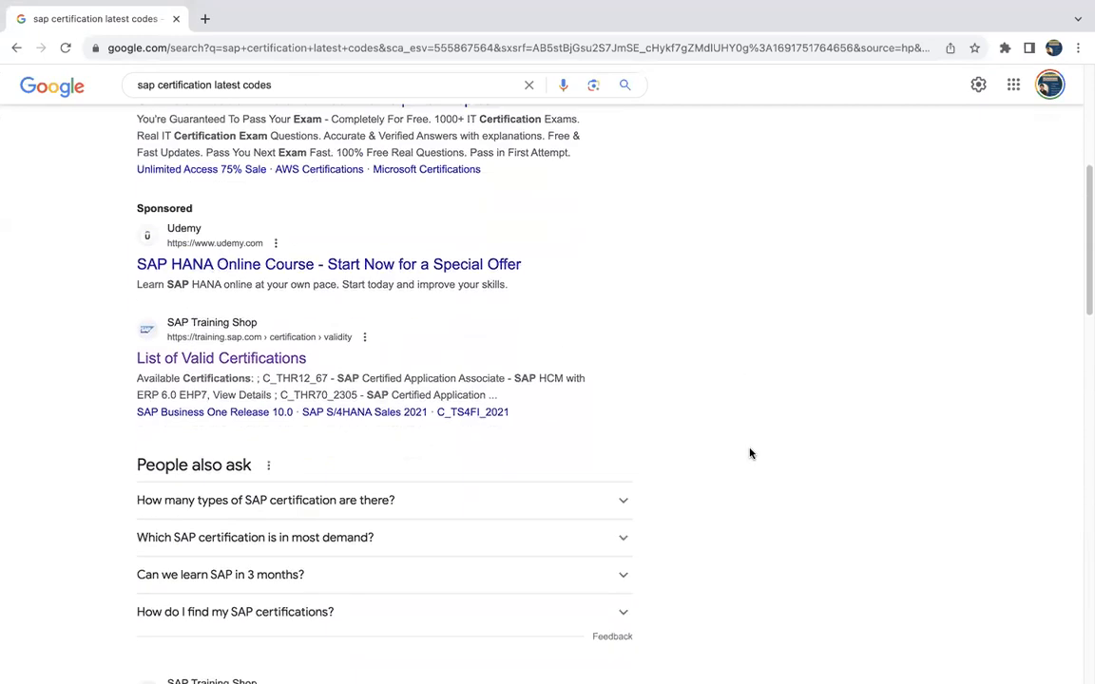
scroll("down", 3)
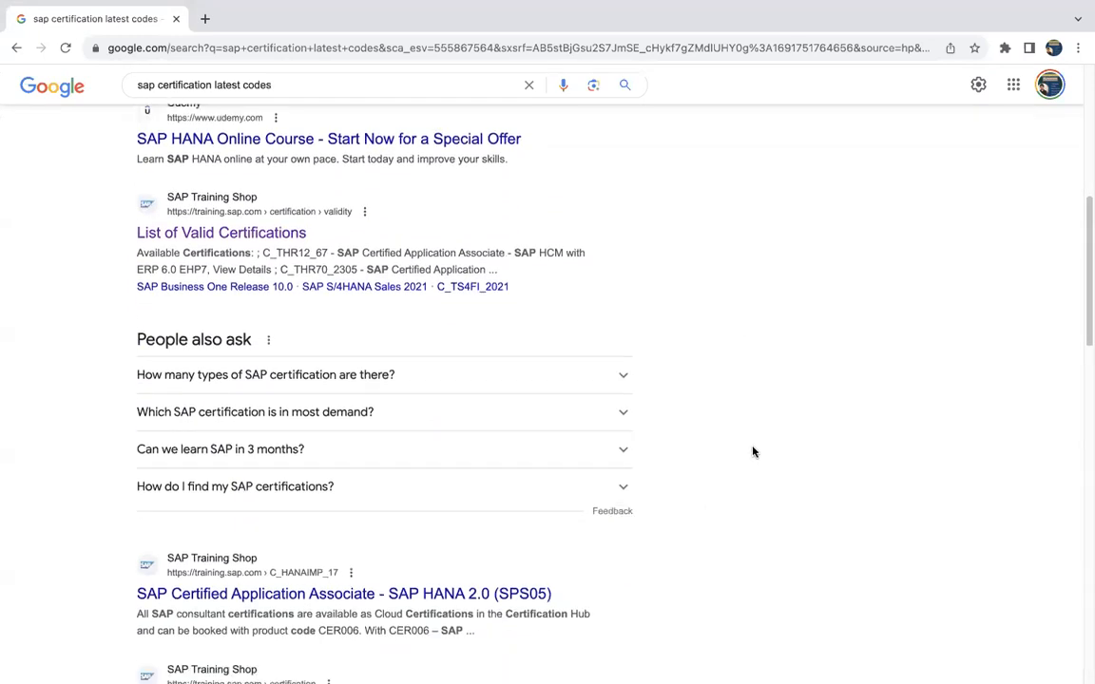
left_click(221, 232)
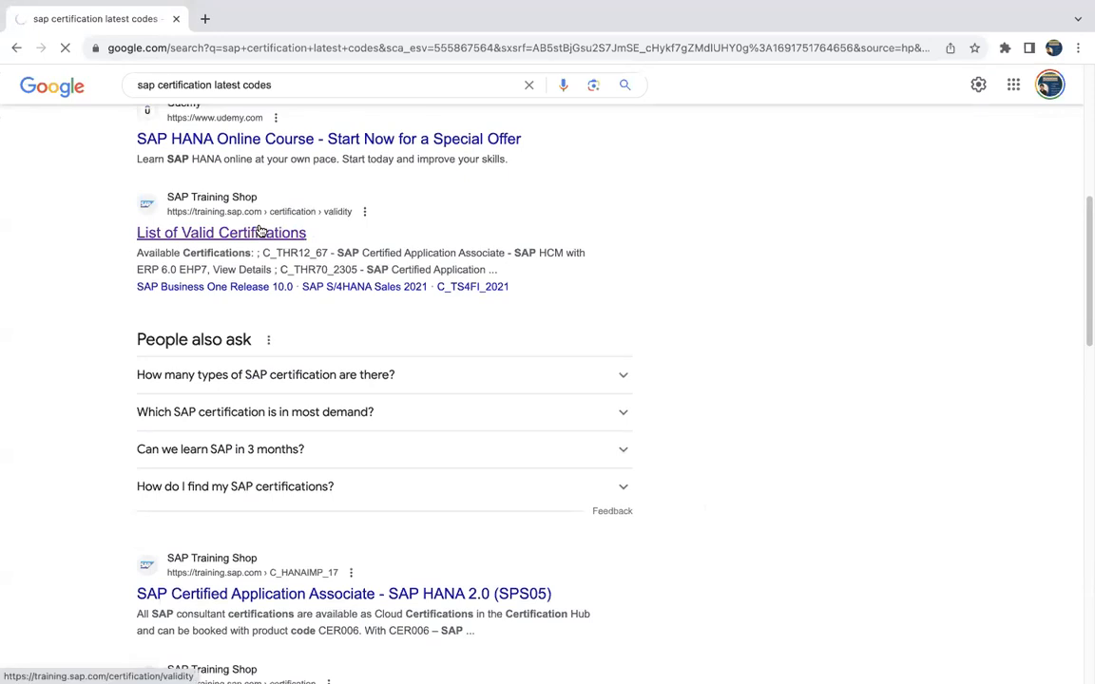
Load the Certification Validities page and scroll the Available Certifications list to the C_BYD and C_C4H codes.
left_click(220, 232)
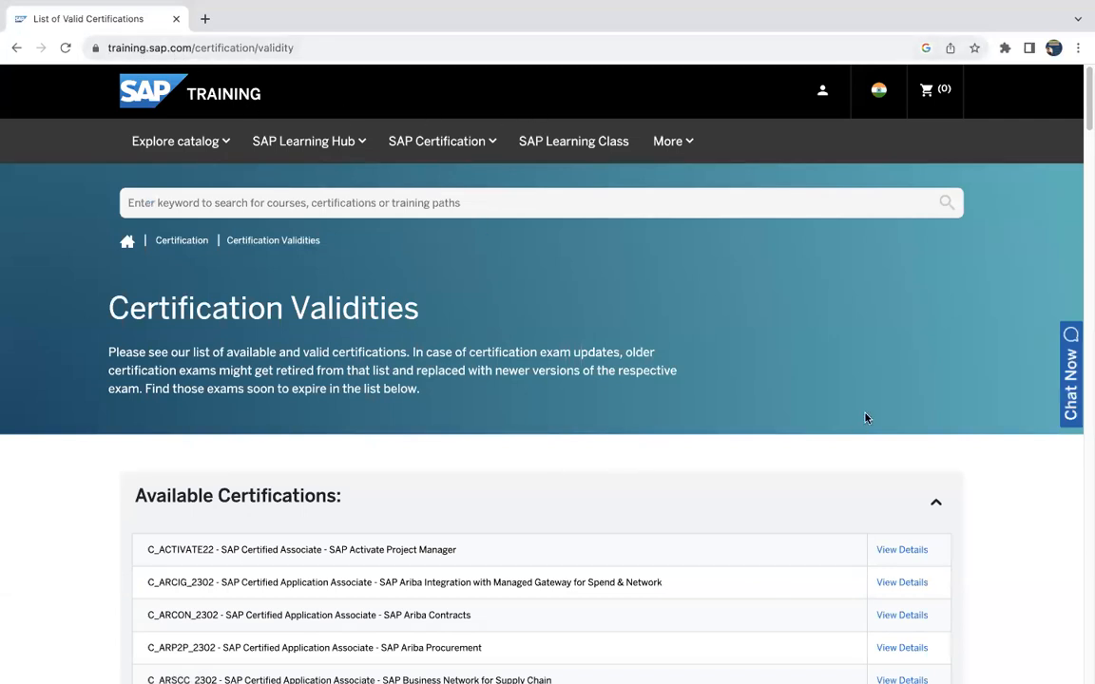
scroll("down", 3)
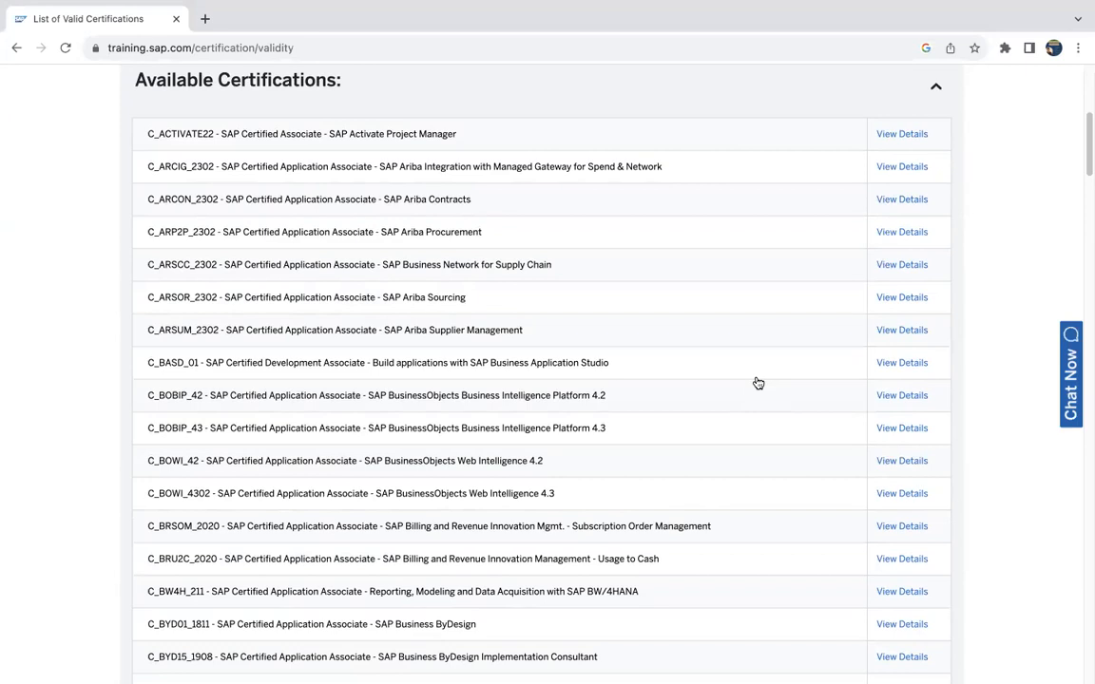
mouse_move(397, 425)
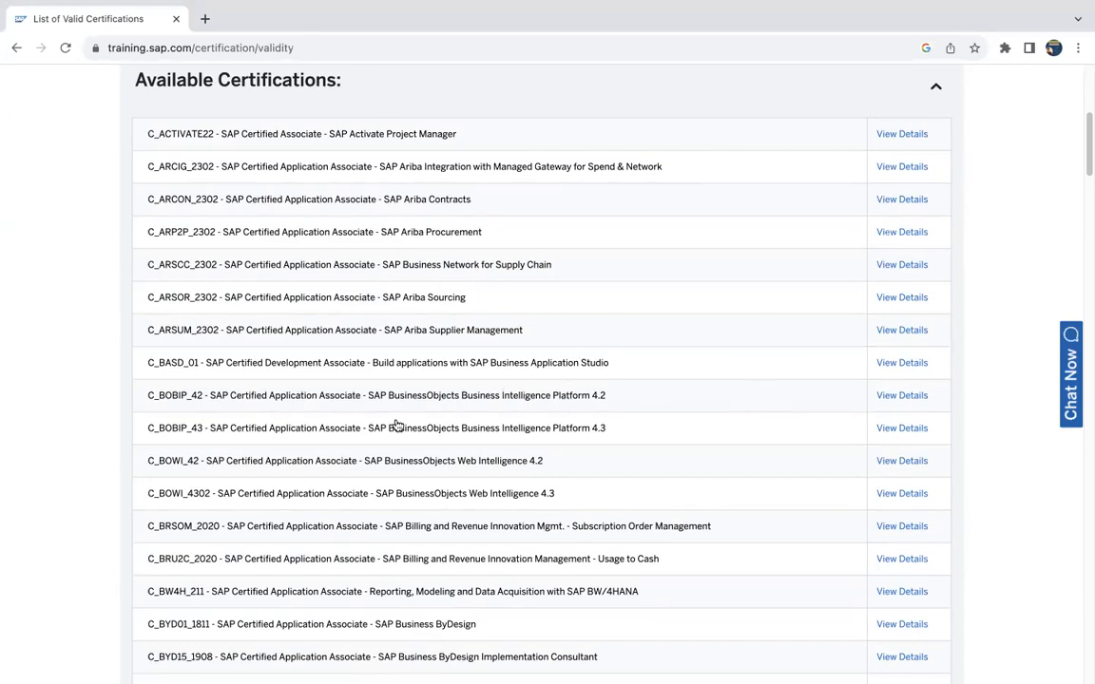
mouse_move(475, 547)
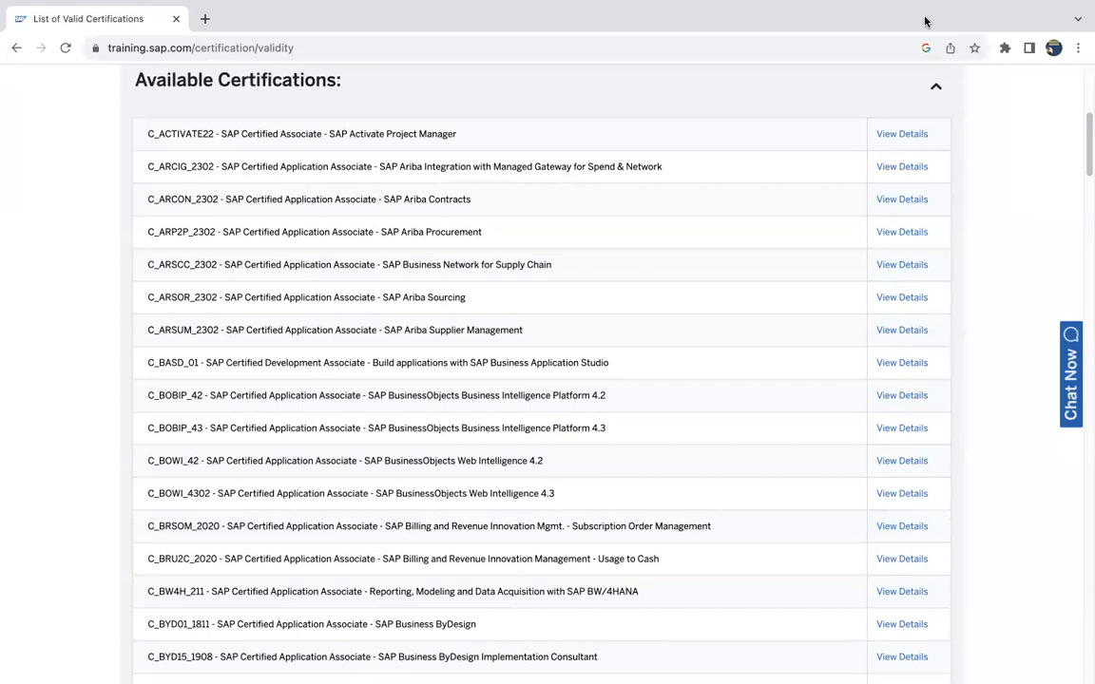
mouse_move(738, 131)
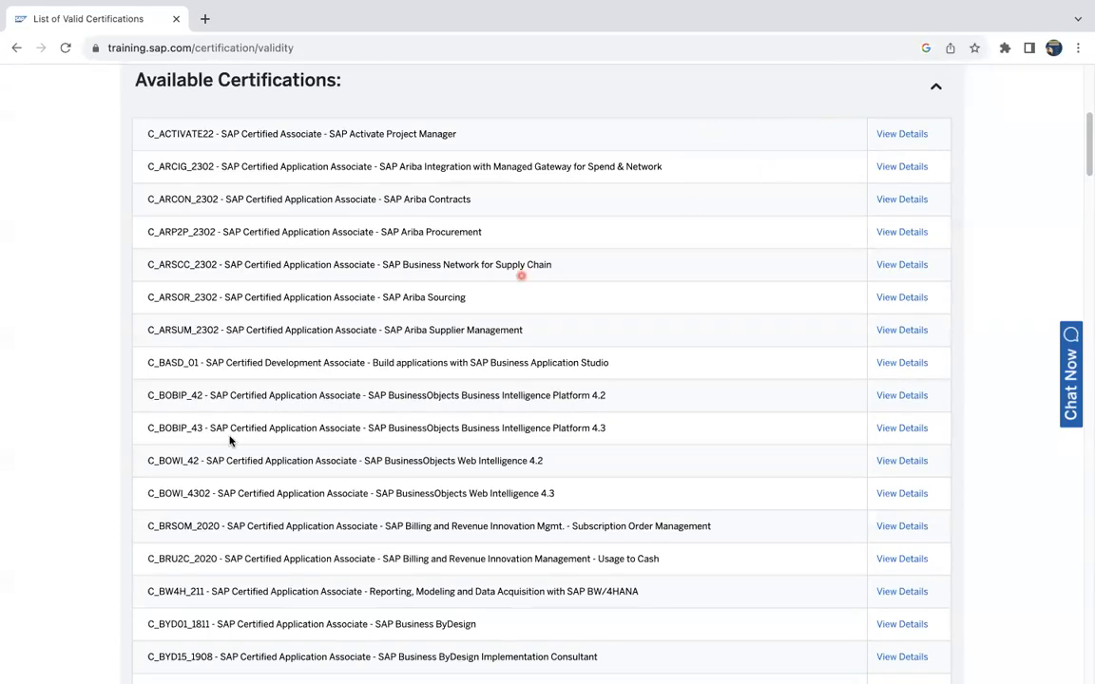
scroll("down", 3)
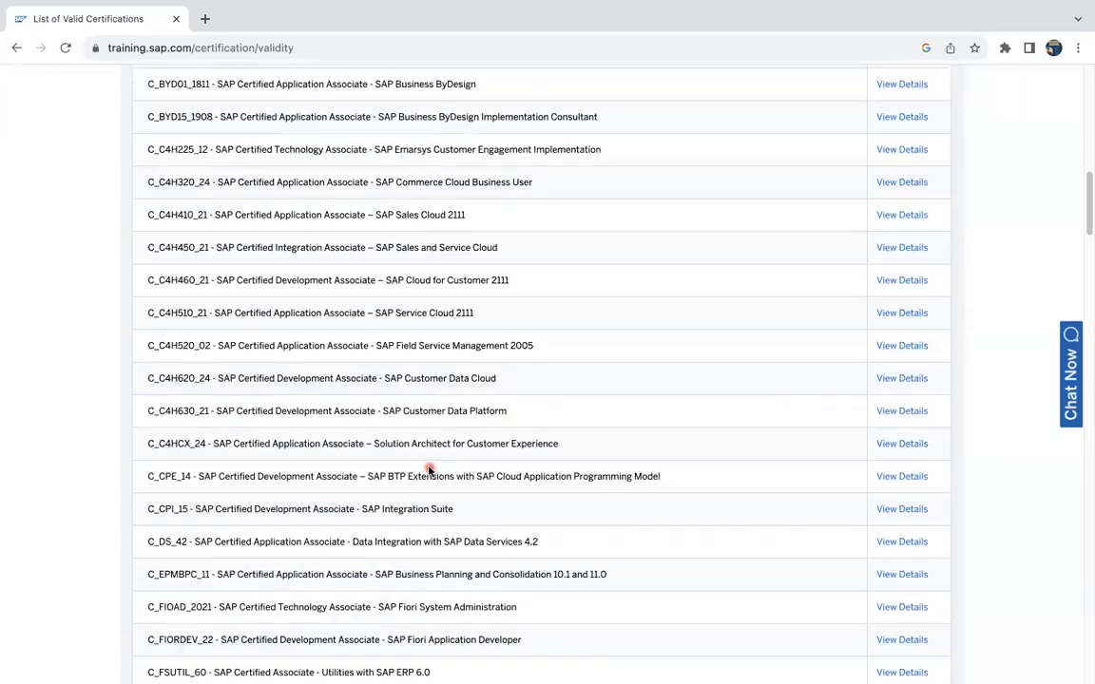
mouse_move(782, 580)
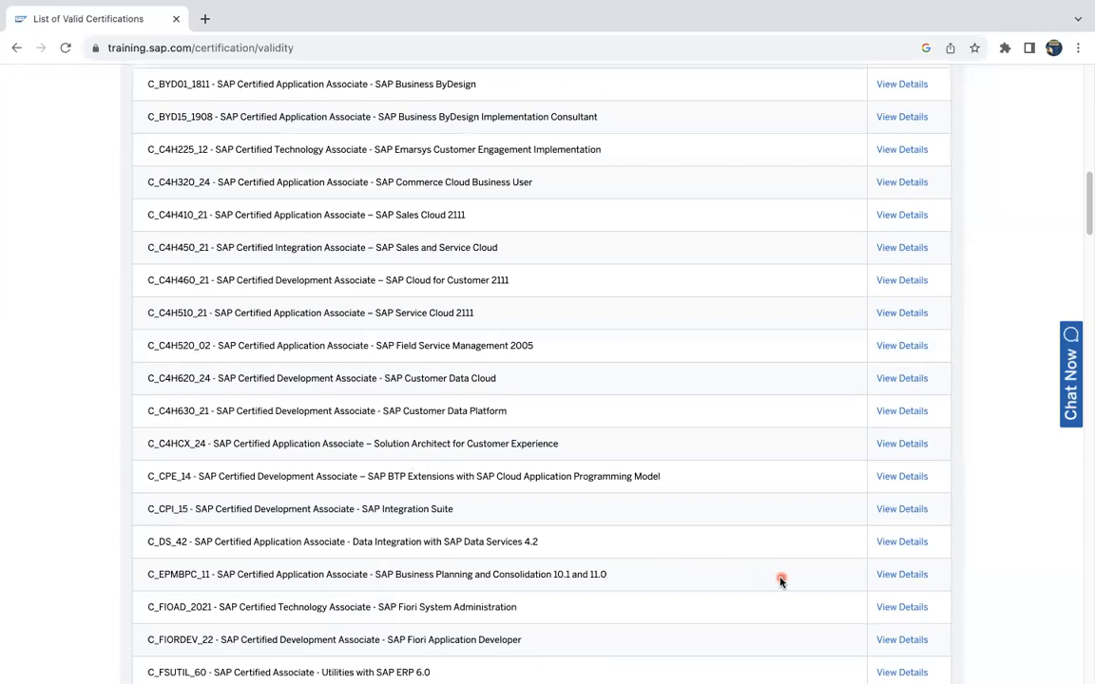
mouse_move(30, 259)
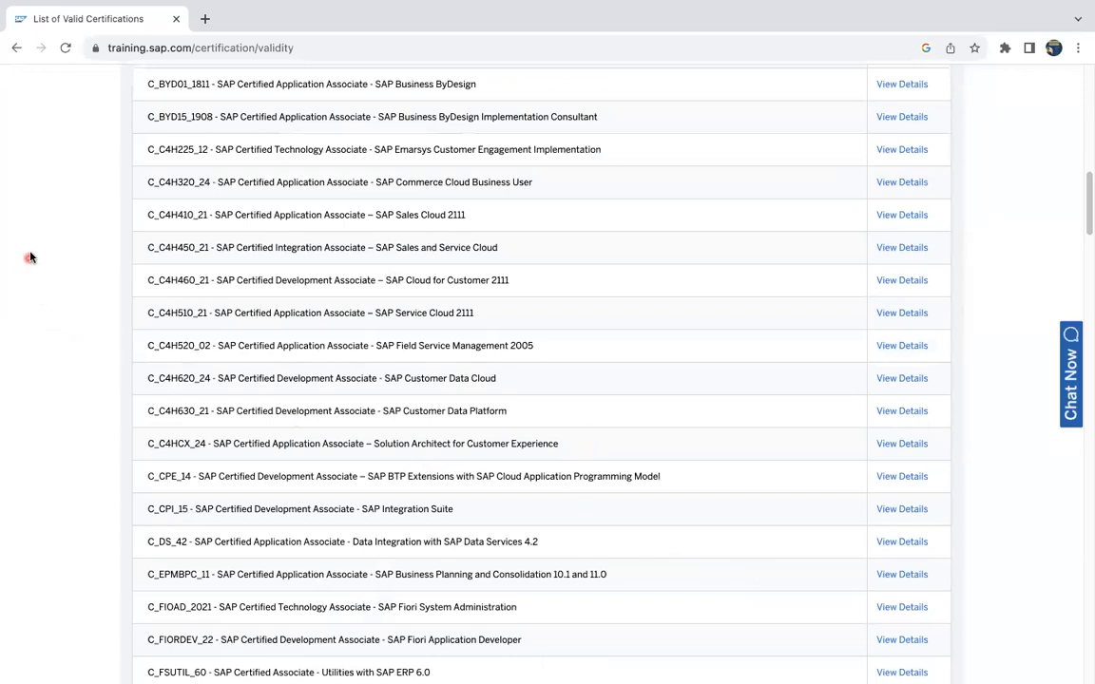
Find "TS" on the page and select the C_TS452_2022 certification code.
key("ctrl+f")
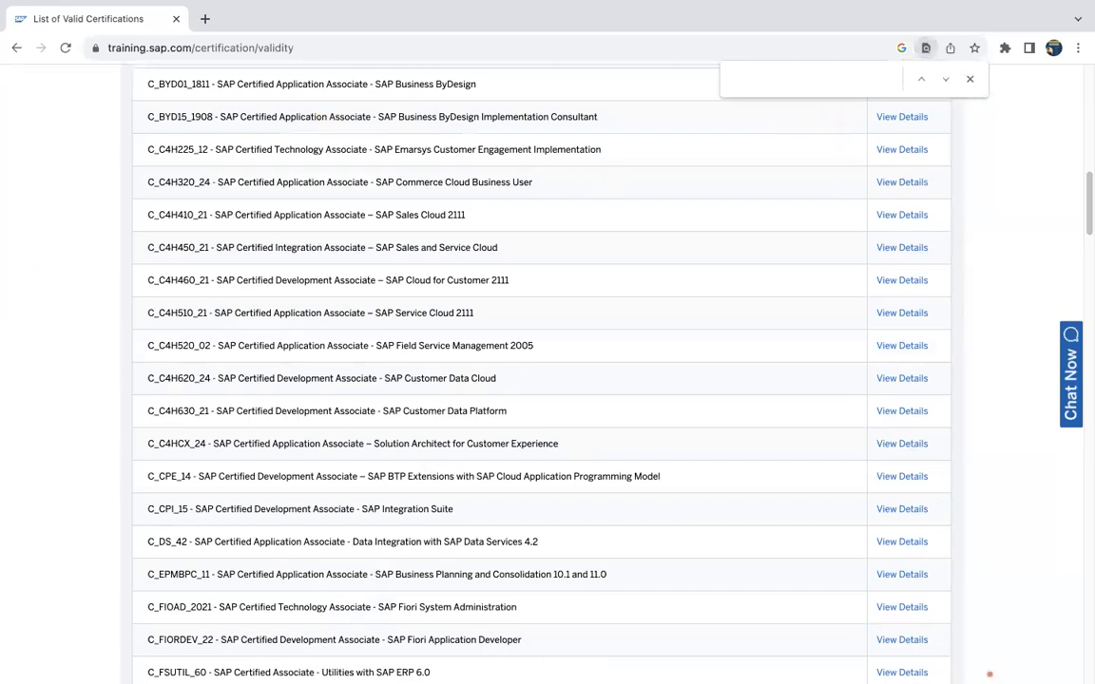
left_click(808, 79)
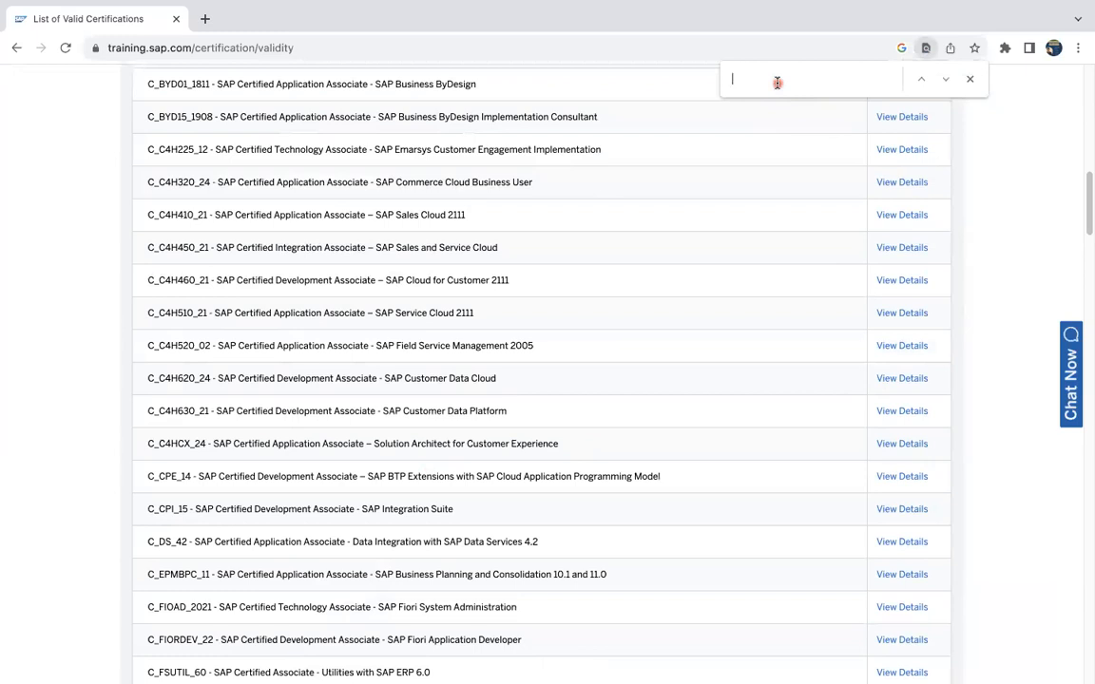
type("TS450")
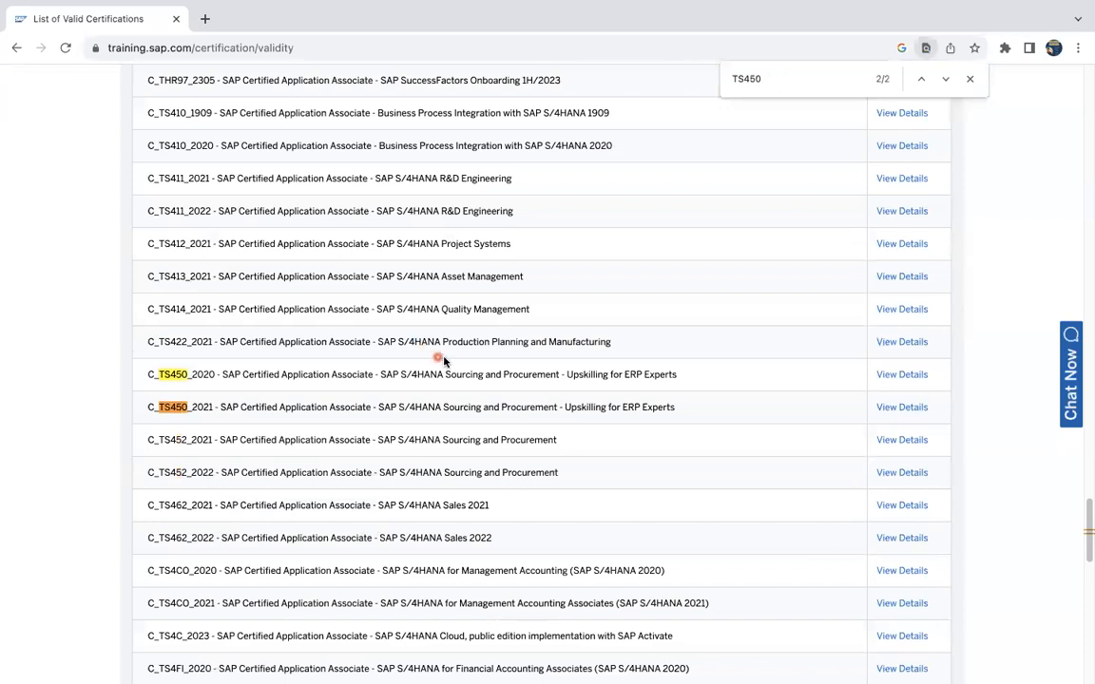
mouse_move(327, 424)
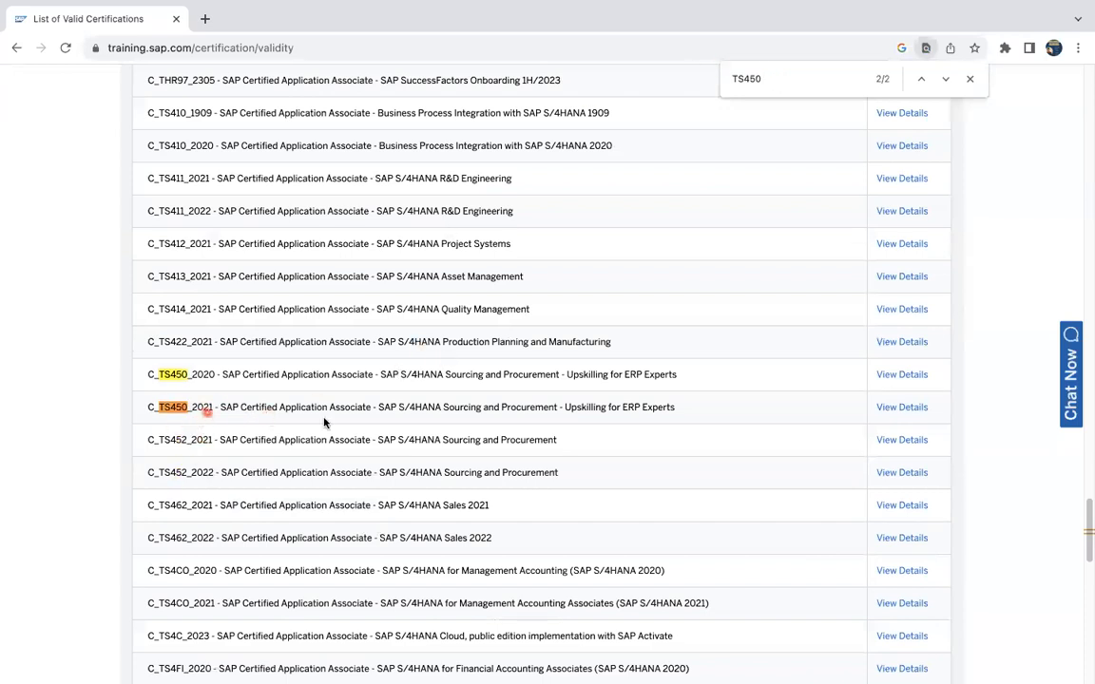
mouse_move(190, 472)
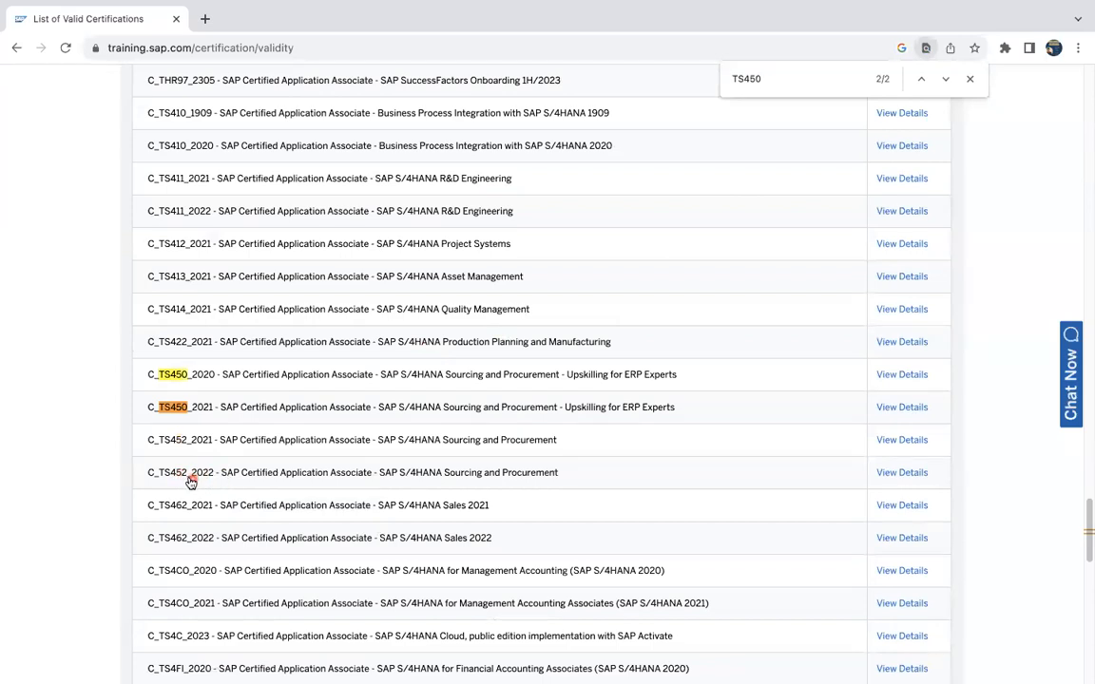
mouse_move(263, 476)
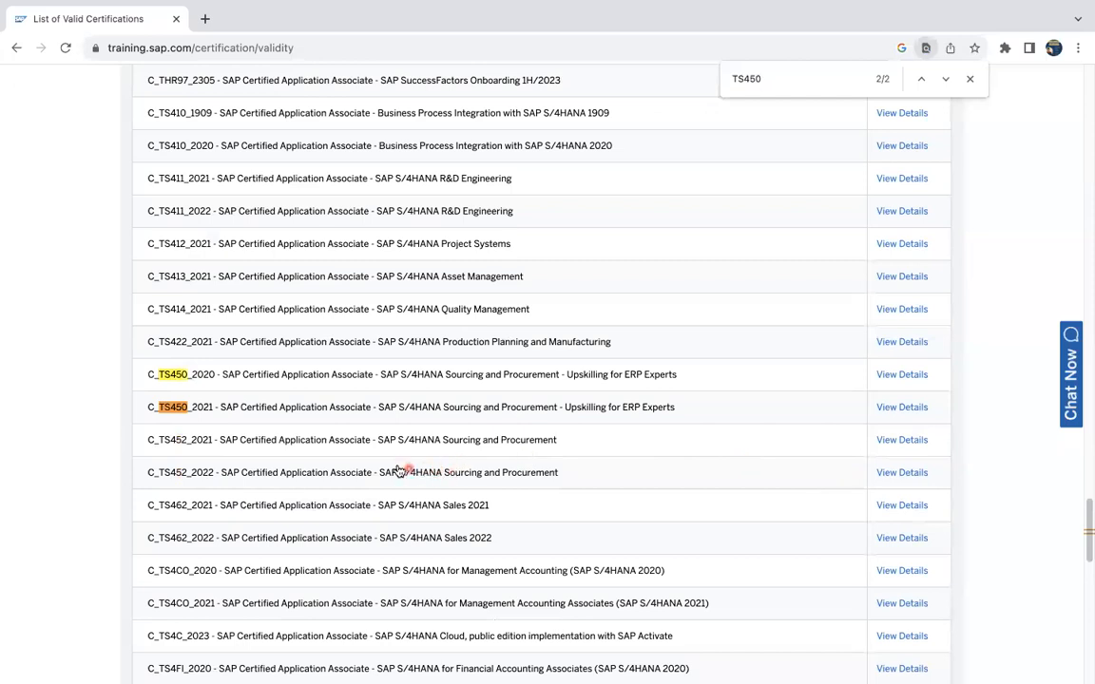
double_click(179, 472)
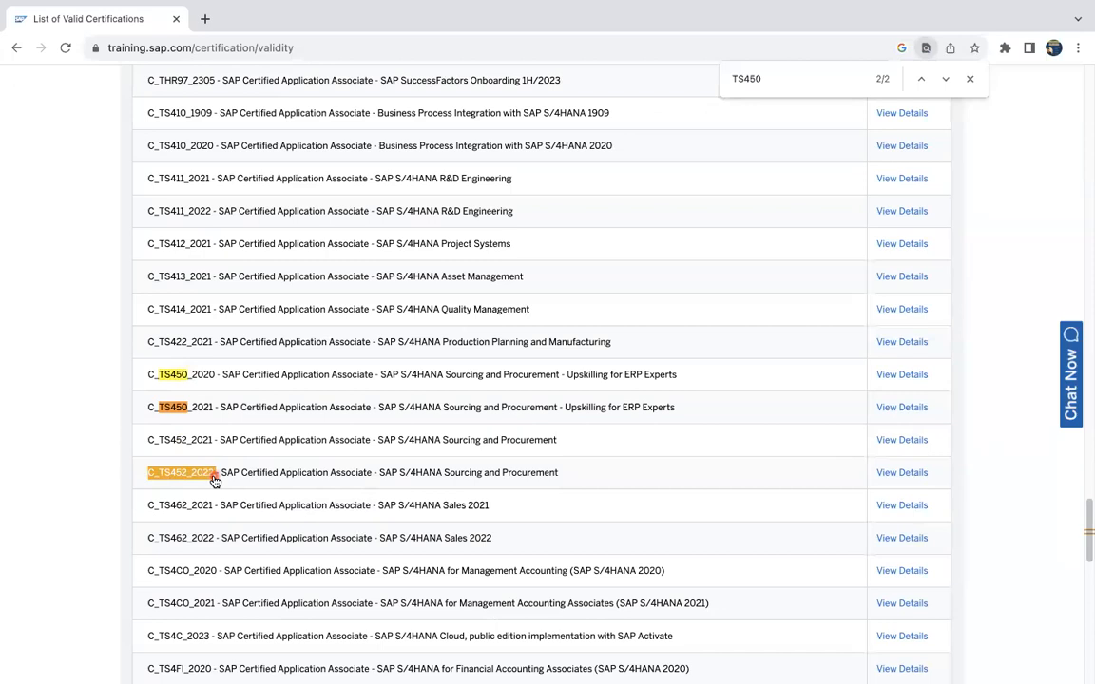
mouse_move(186, 490)
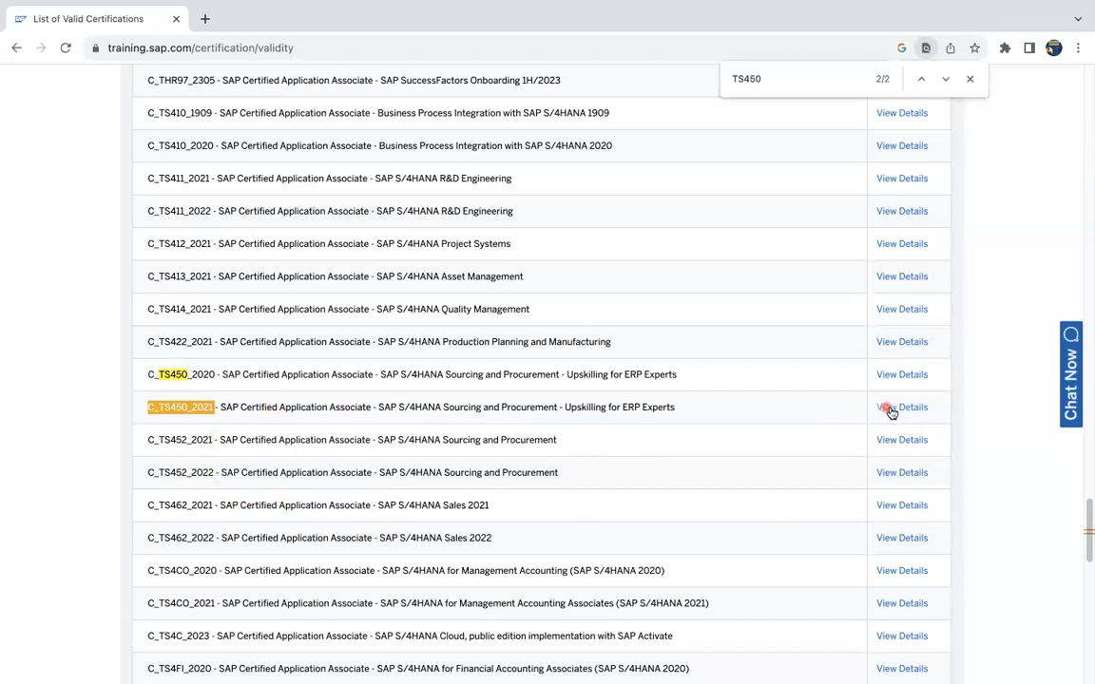
View details of the C_TS450_2021 S/4HANA Sourcing and Procurement Upskilling certification.
left_click(901, 407)
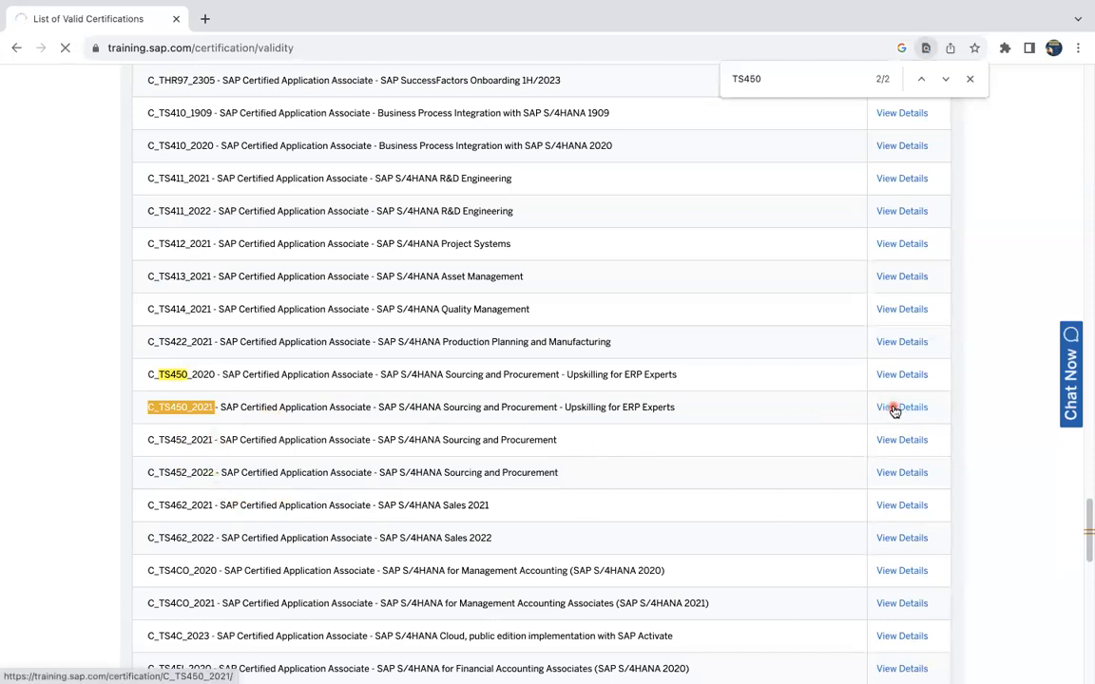
left_click(902, 407)
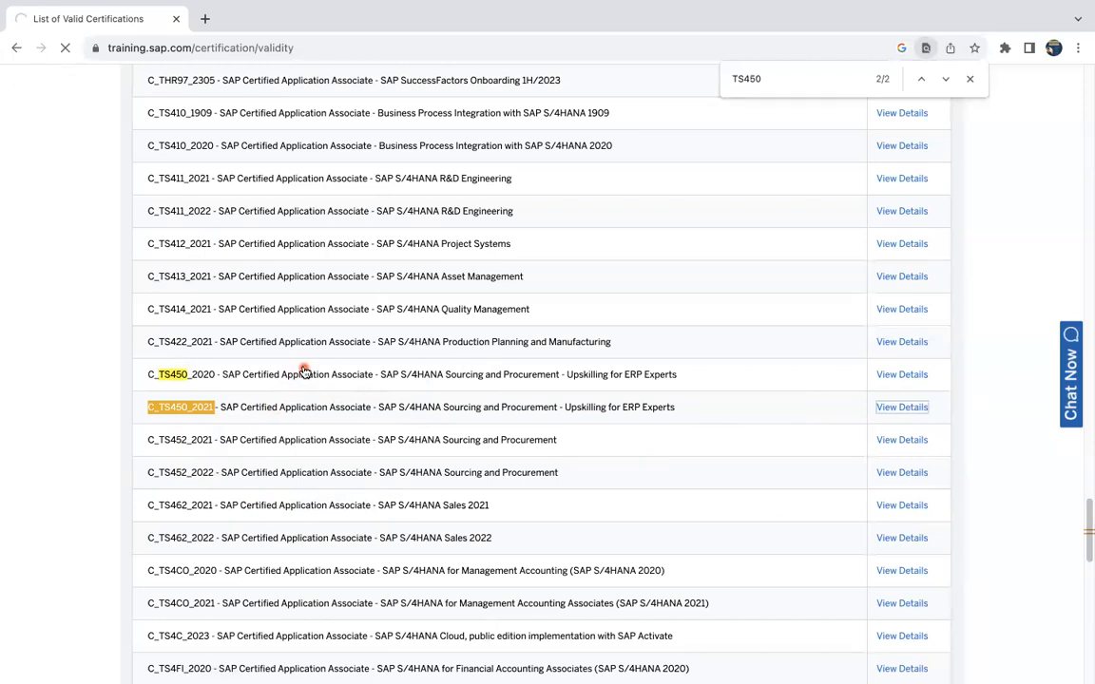
left_click(901, 406)
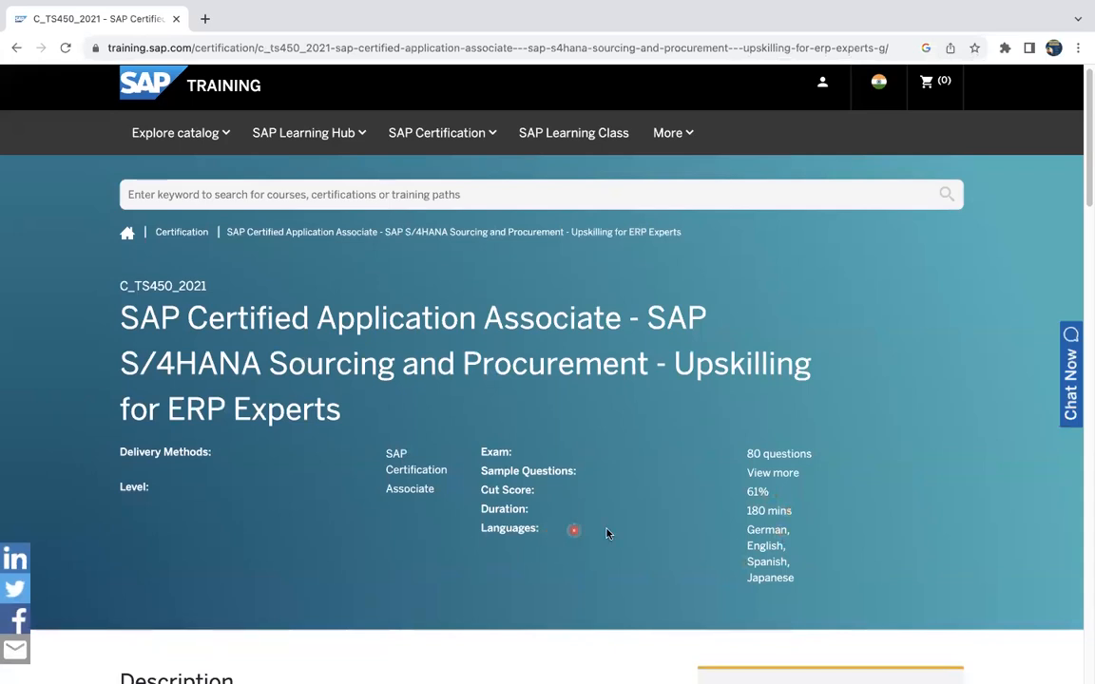
scroll("down", 3)
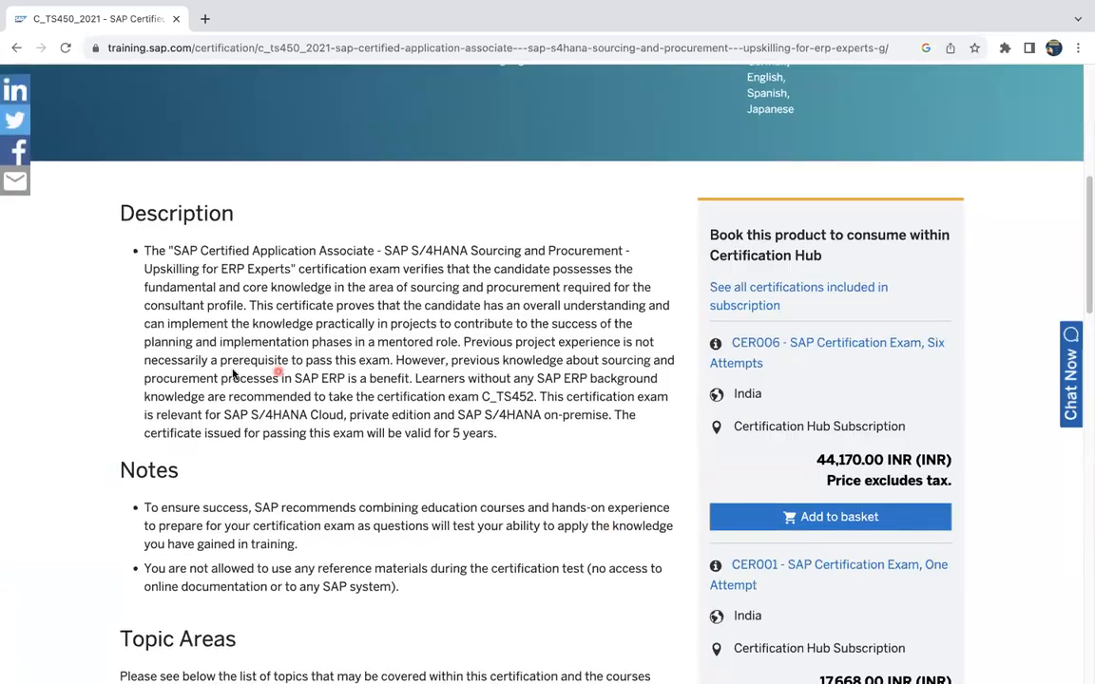
scroll("down", 3)
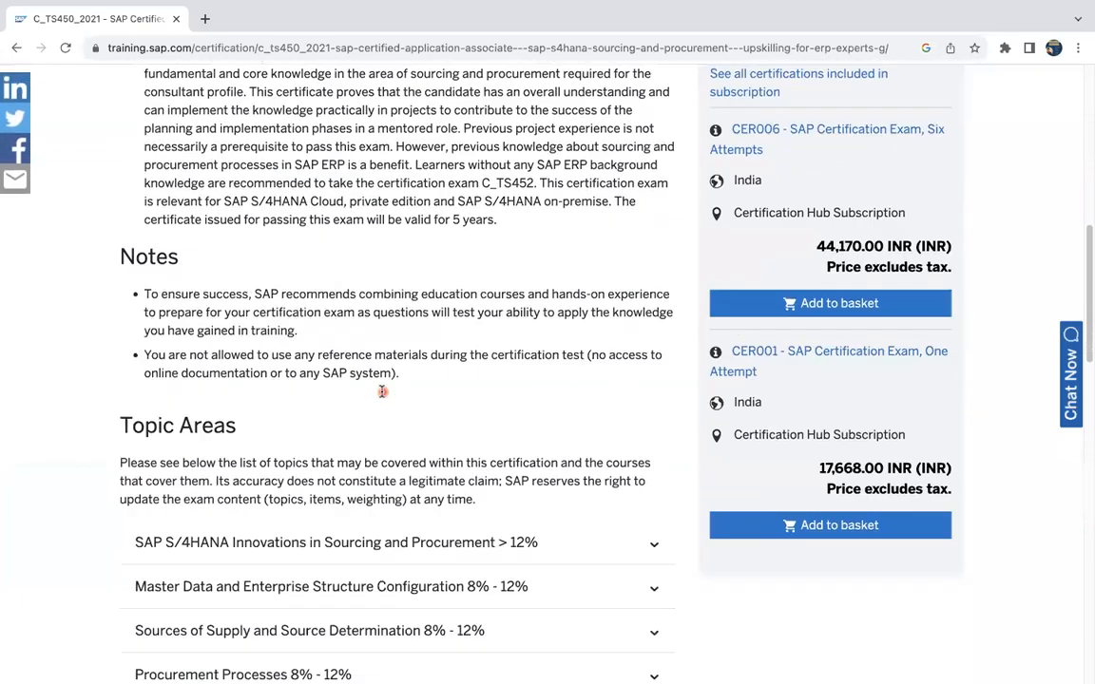
scroll("down", 3)
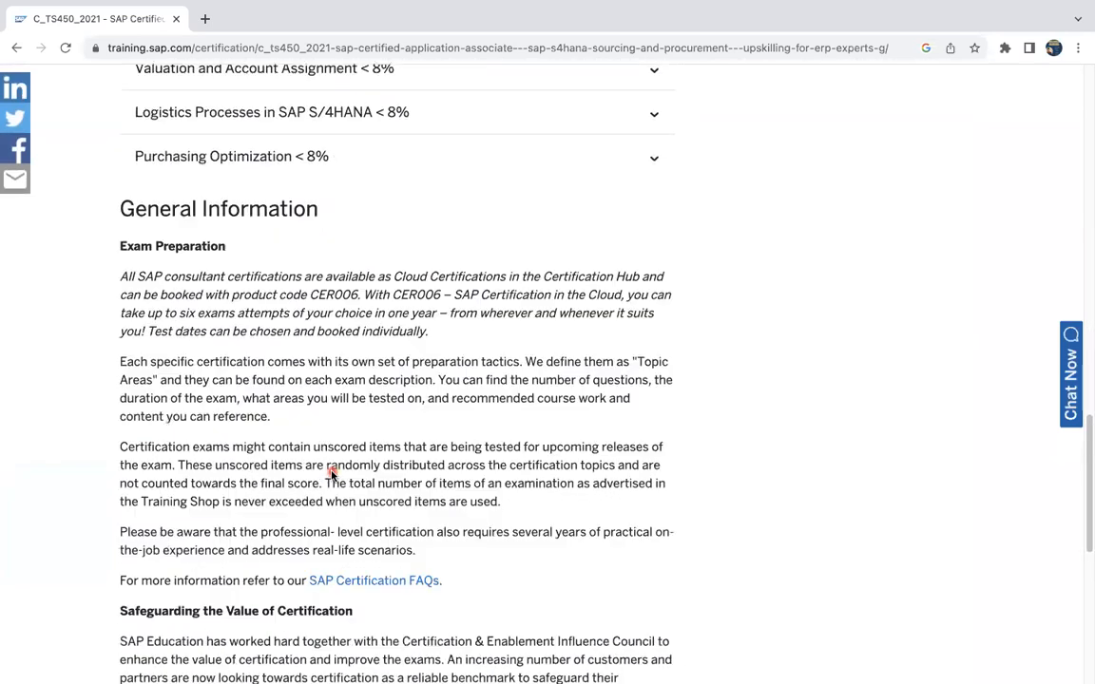
scroll("down", 3)
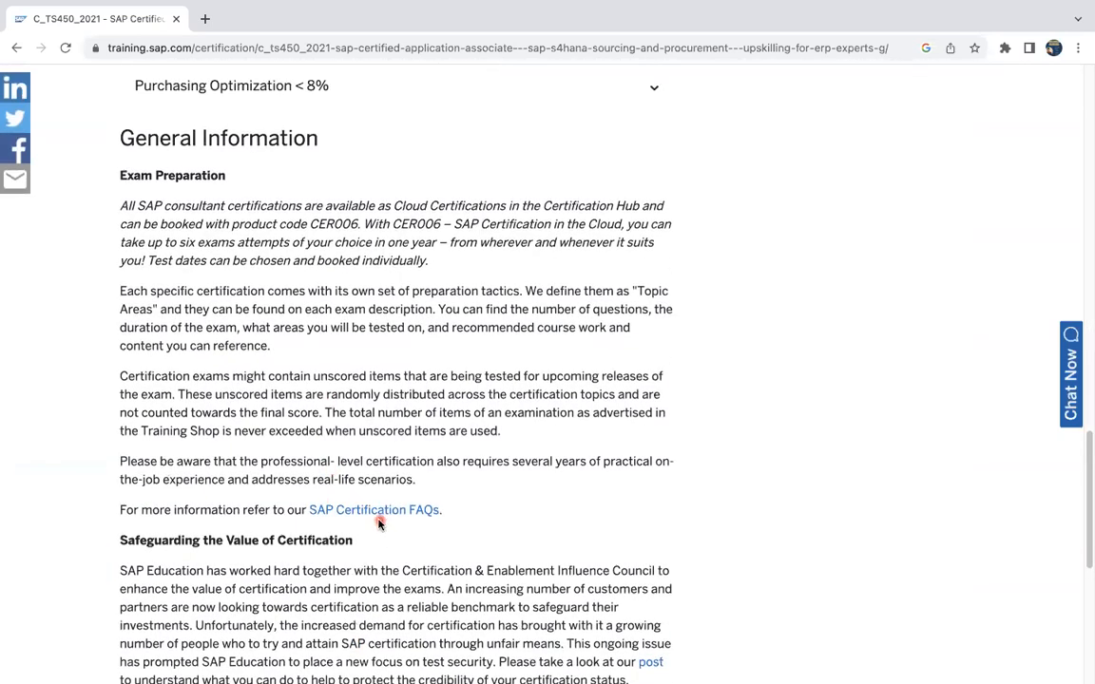
mouse_move(403, 543)
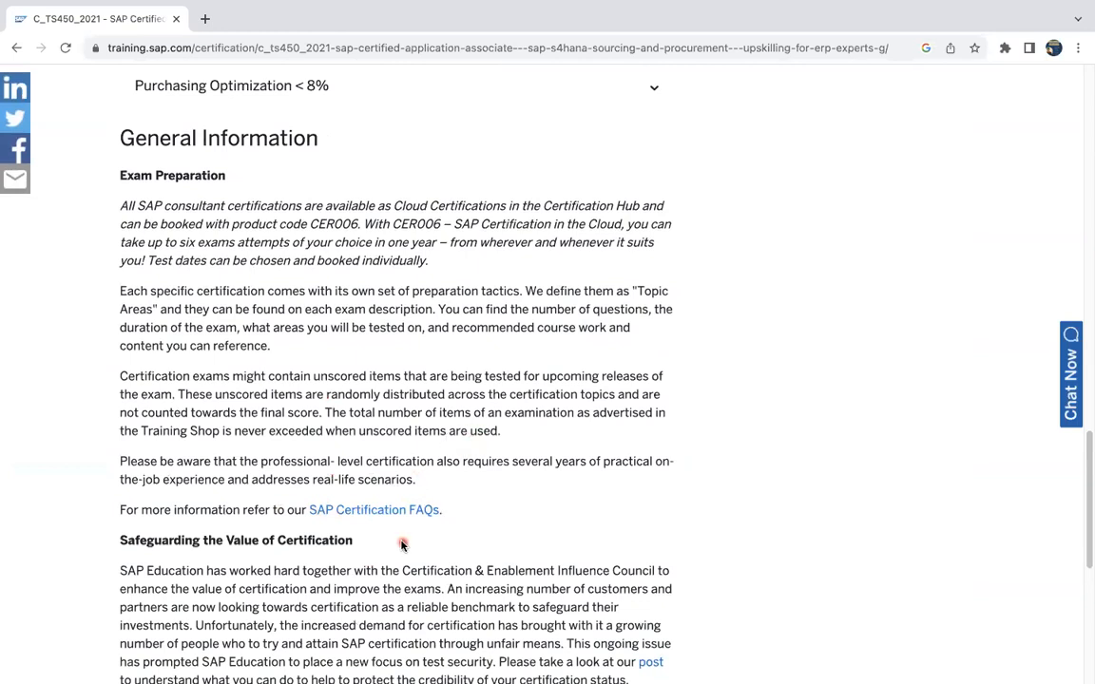
scroll("down", 3)
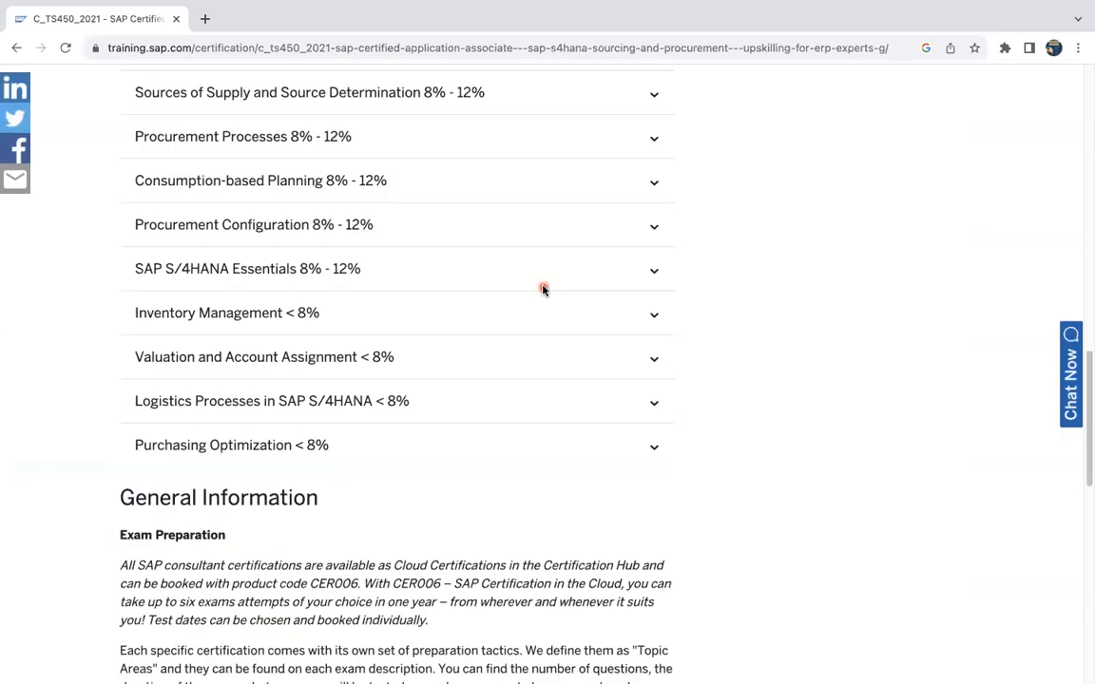
left_click(205, 19)
type("youtube.com")
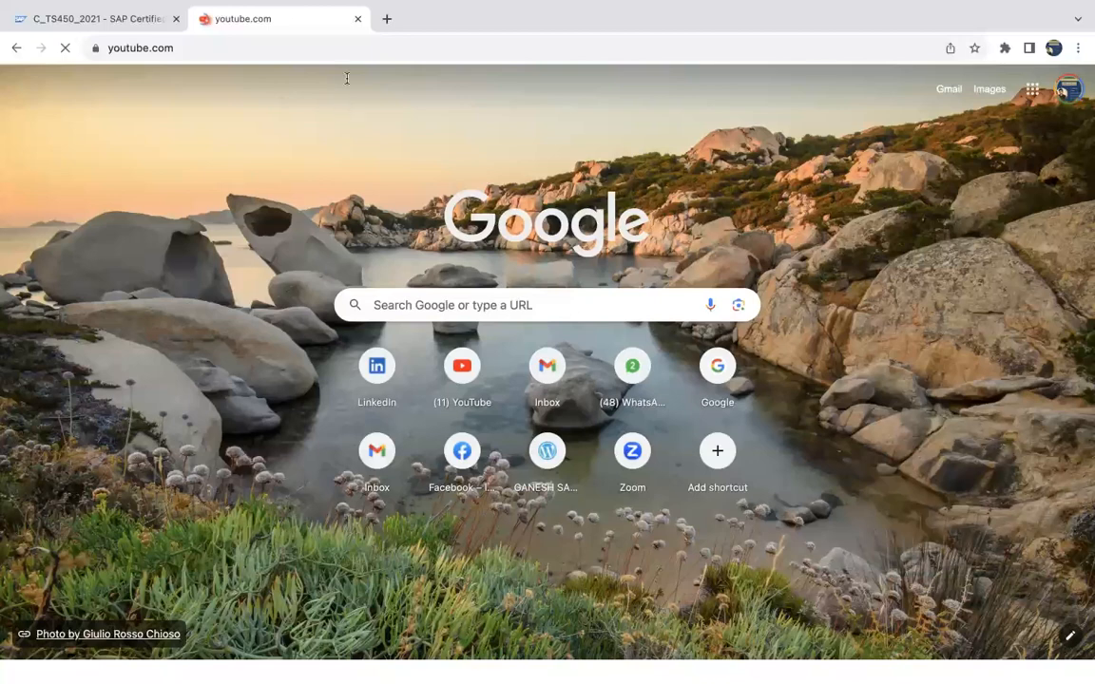
Search YouTube for "TS450 vs ts452", browse the comparison videos, then return to the valid certifications tab.
type("TS450 vs ts452")
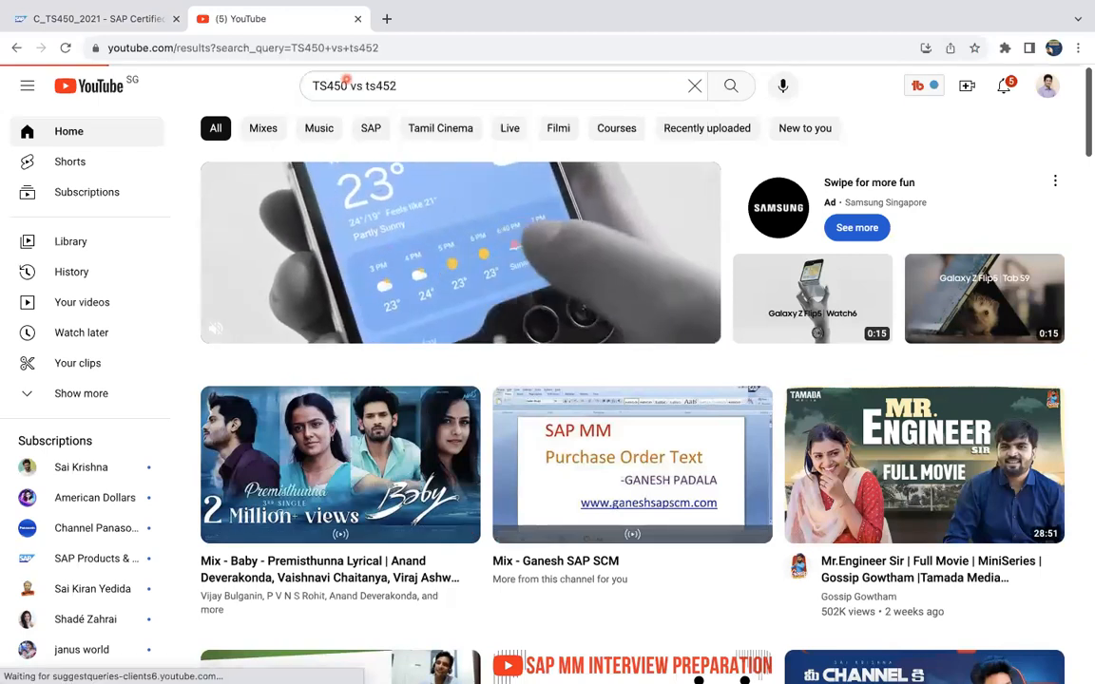
left_click(730, 86)
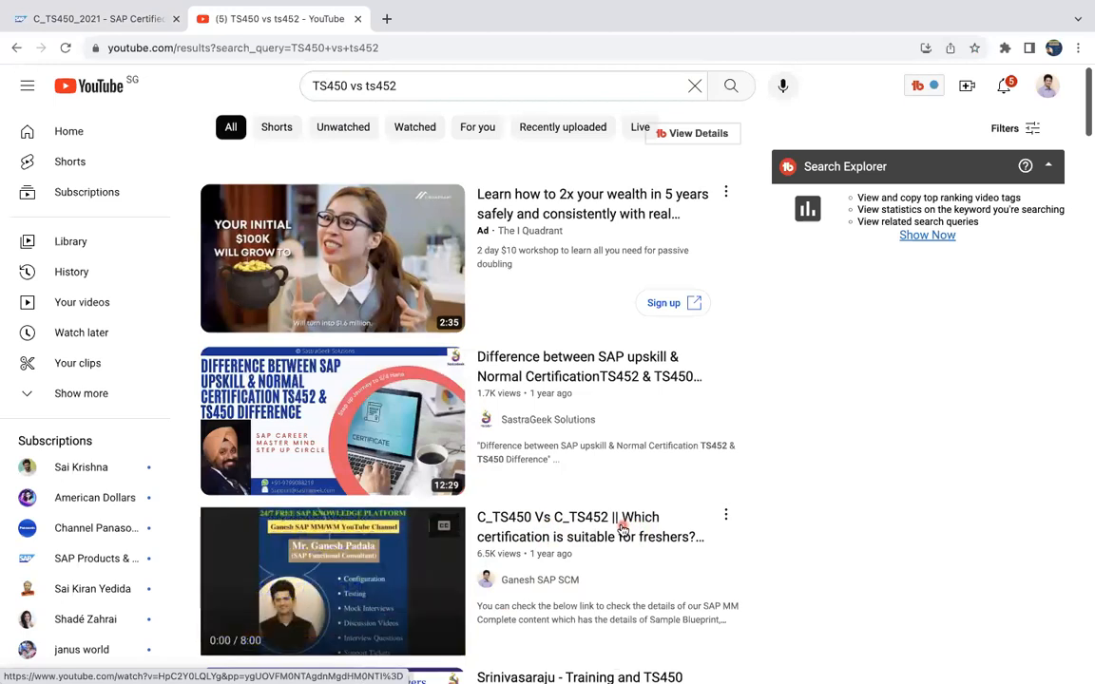
mouse_move(594, 536)
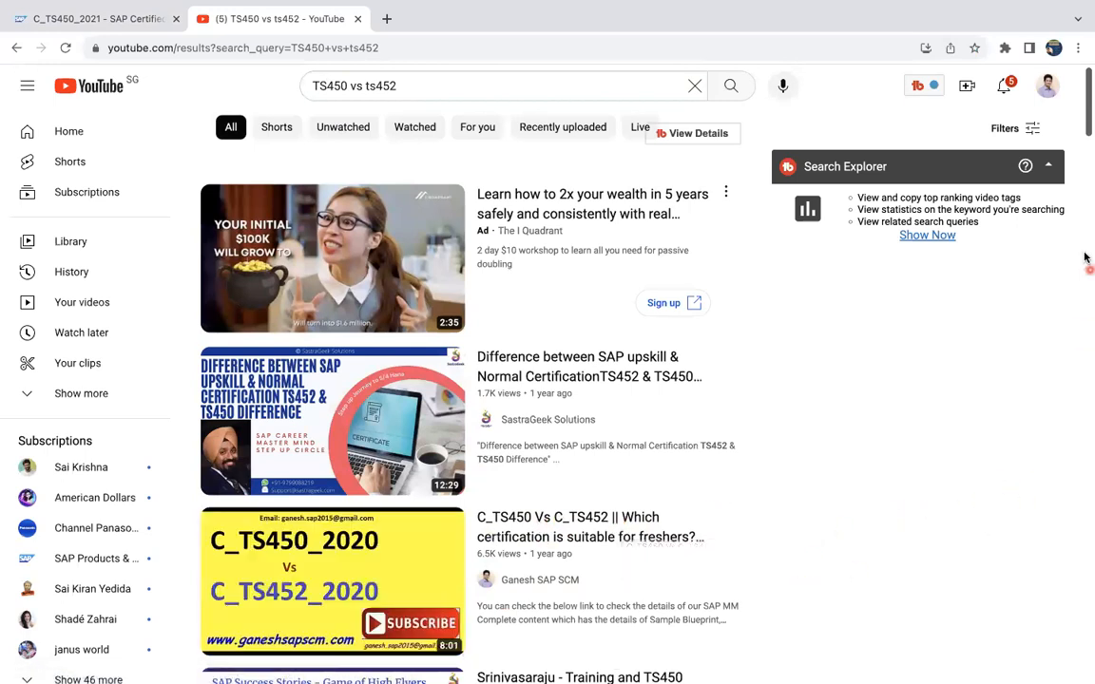
scroll("down", 3)
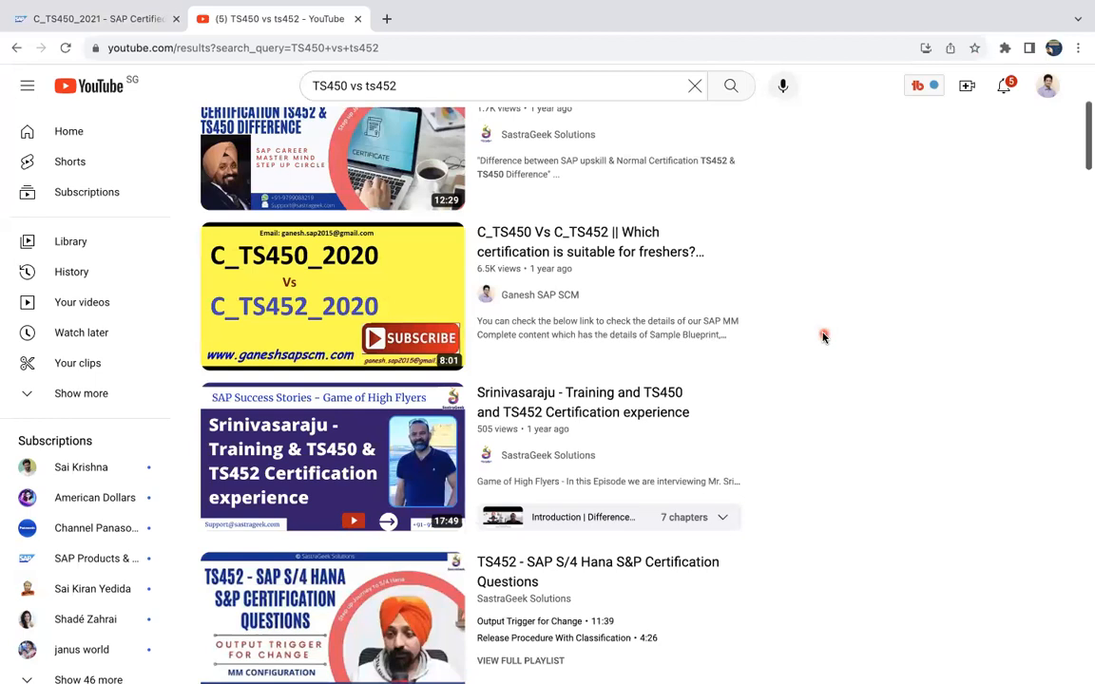
left_click(95, 19)
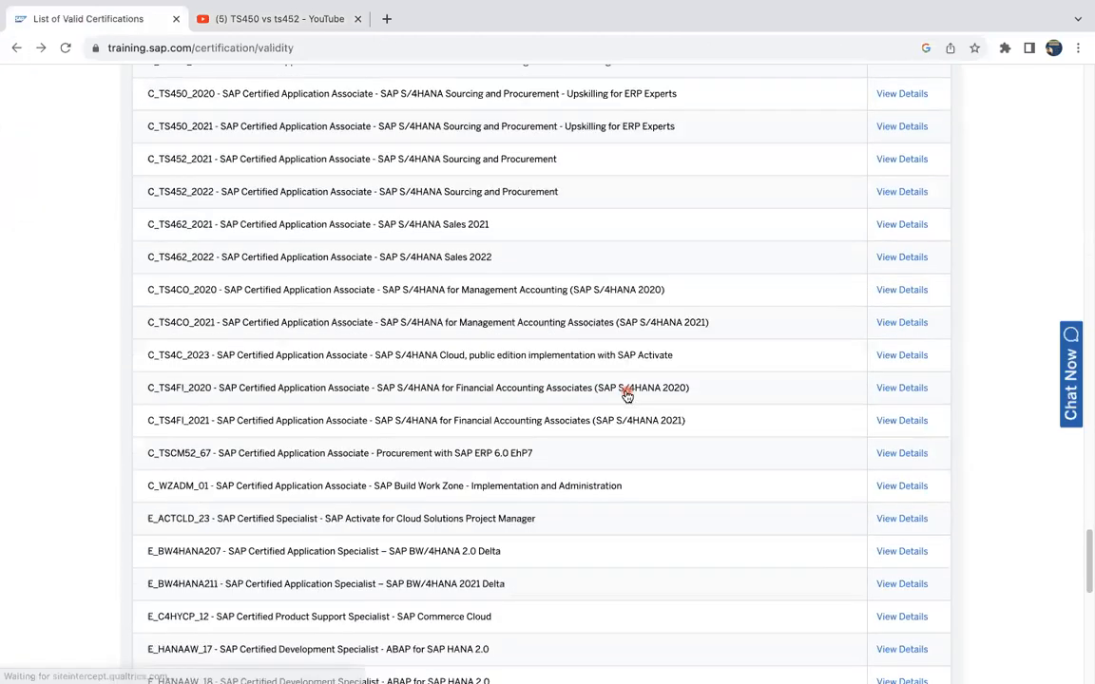
Scroll to the list's bottom and find "sales" on the page, highlighting 5 matches.
scroll("down", 3)
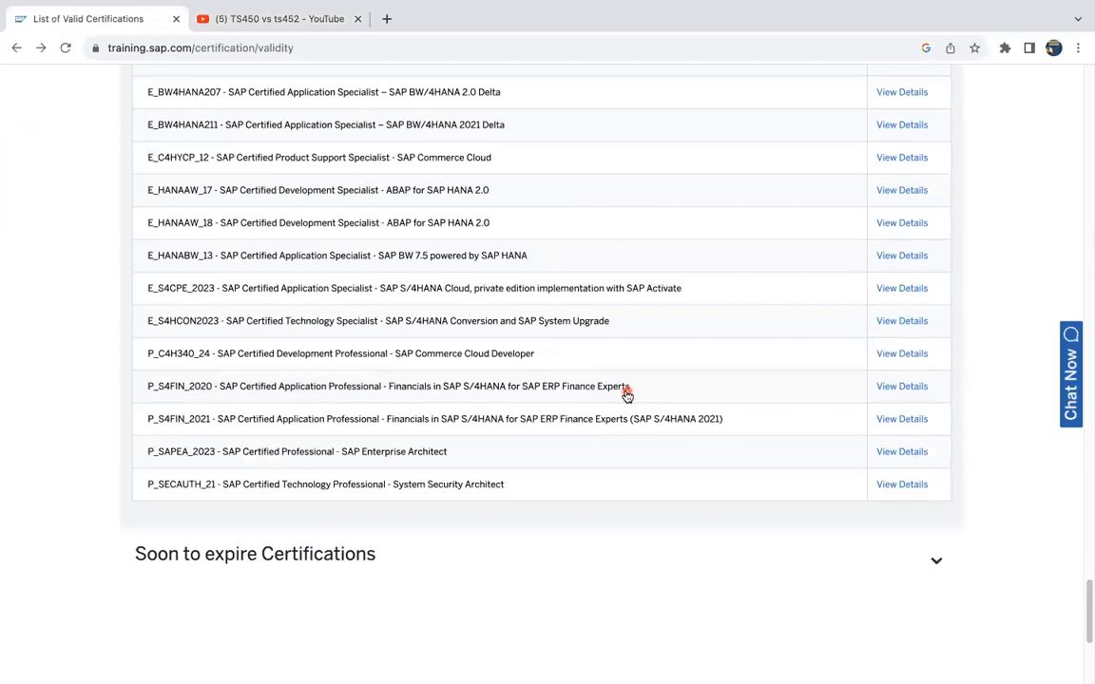
type("sales")
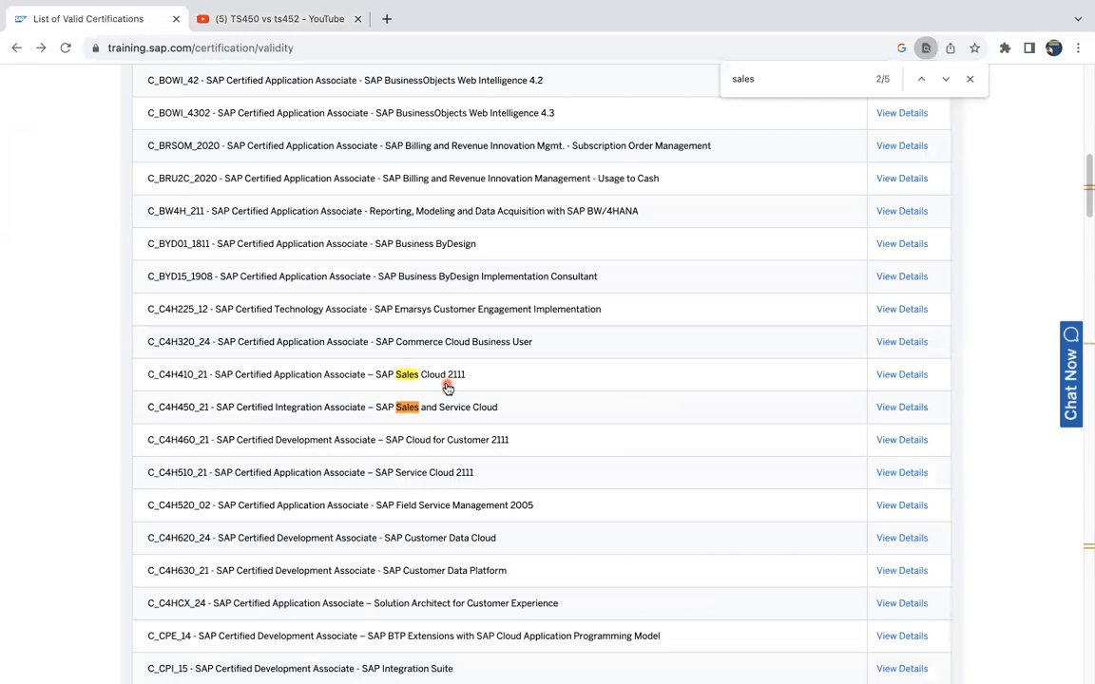
Step to match 4 of 5 showing C_TS462_2021 and C_TS462_2022 Sales certifications, briefly checking the YouTube tab.
left_click(942, 80)
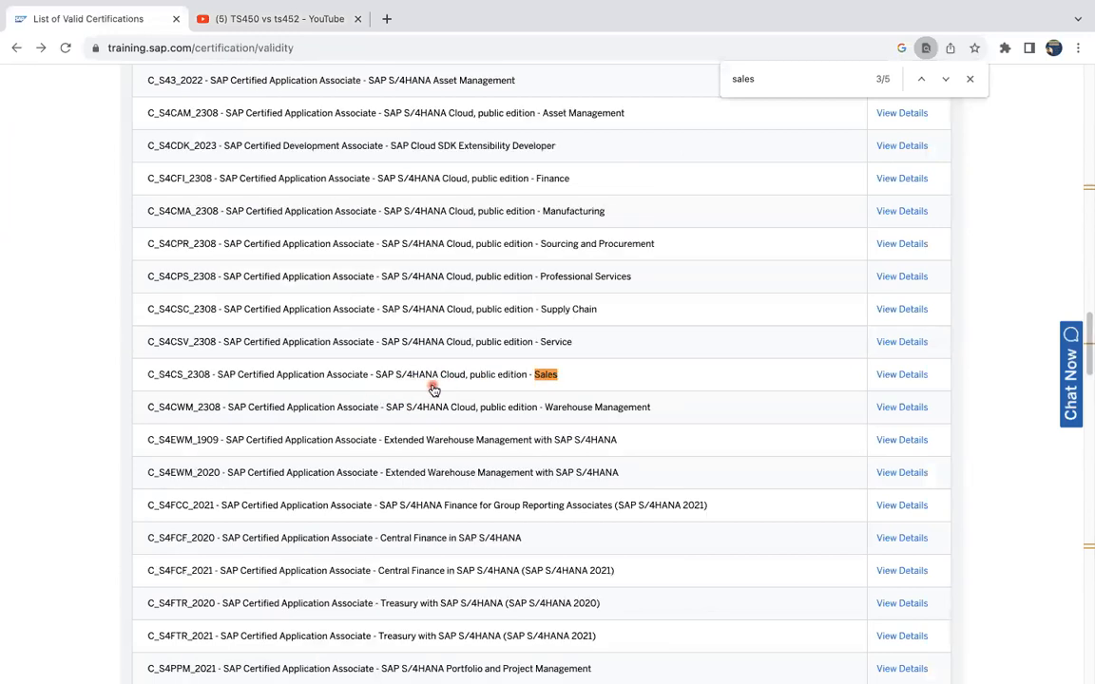
left_click(945, 79)
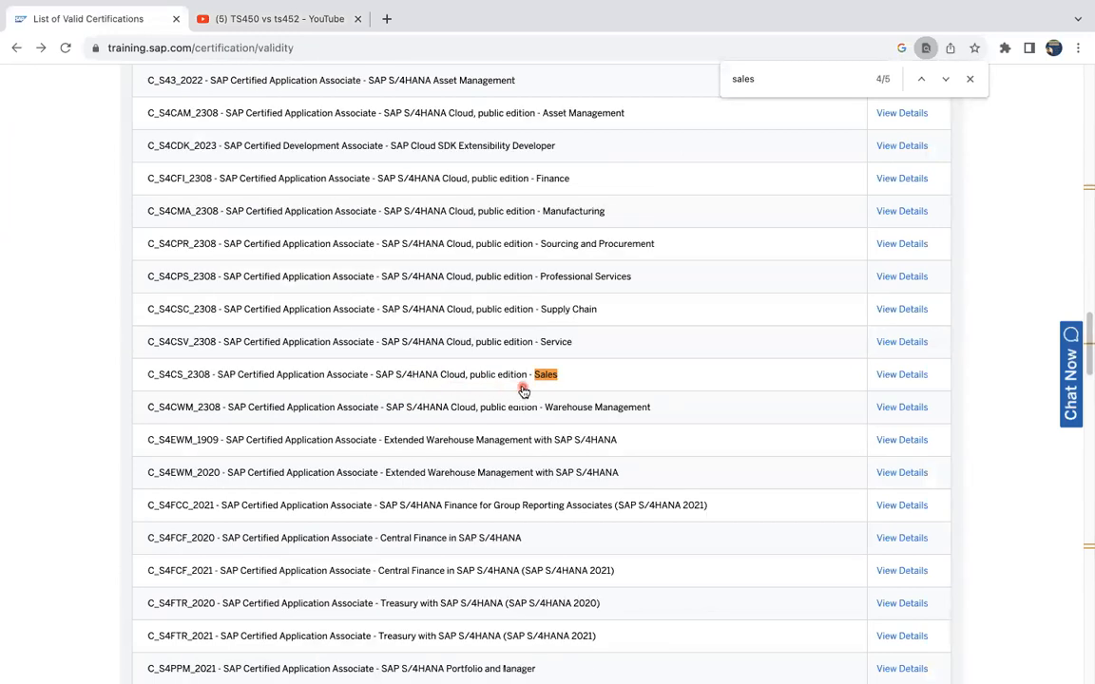
left_click(943, 80)
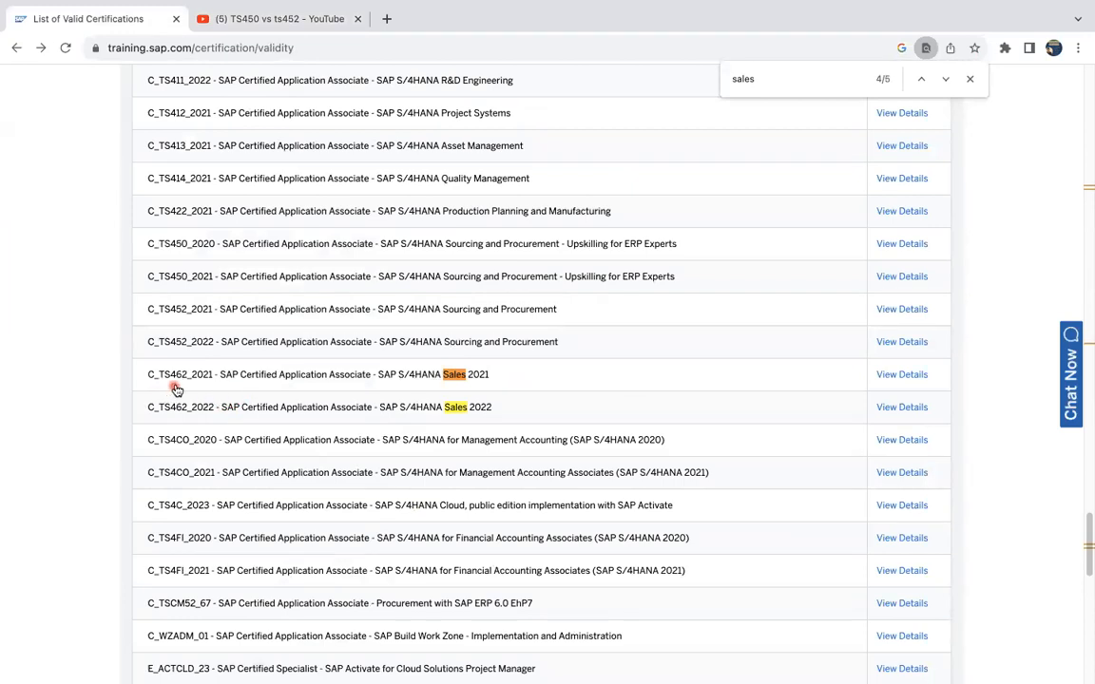
mouse_move(369, 393)
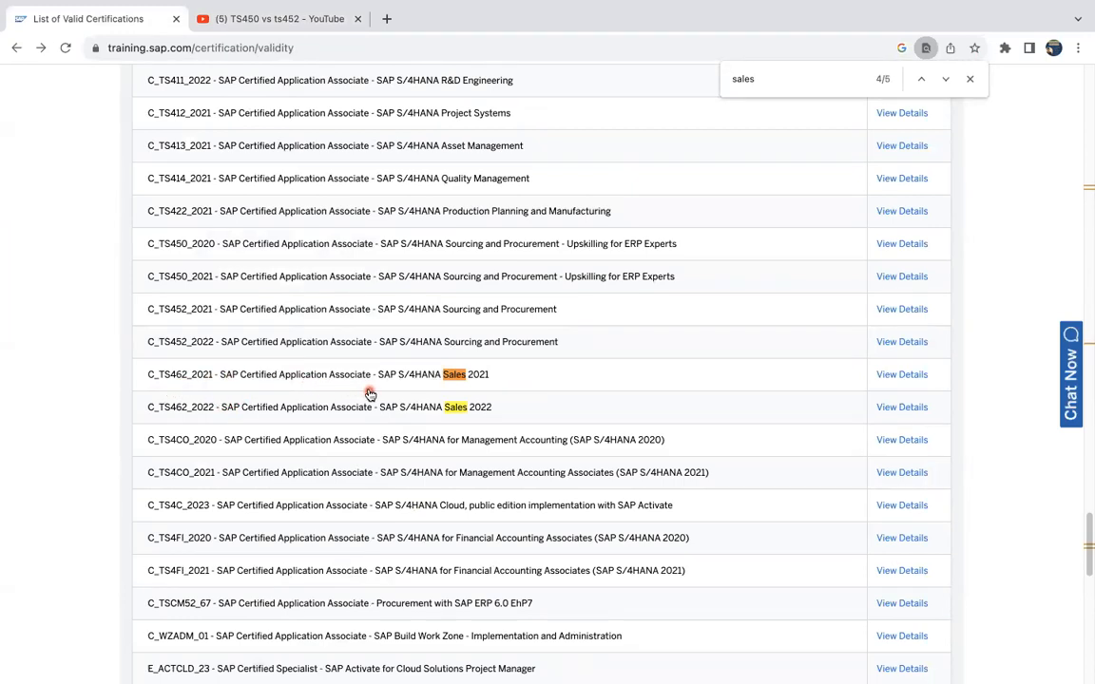
mouse_move(473, 424)
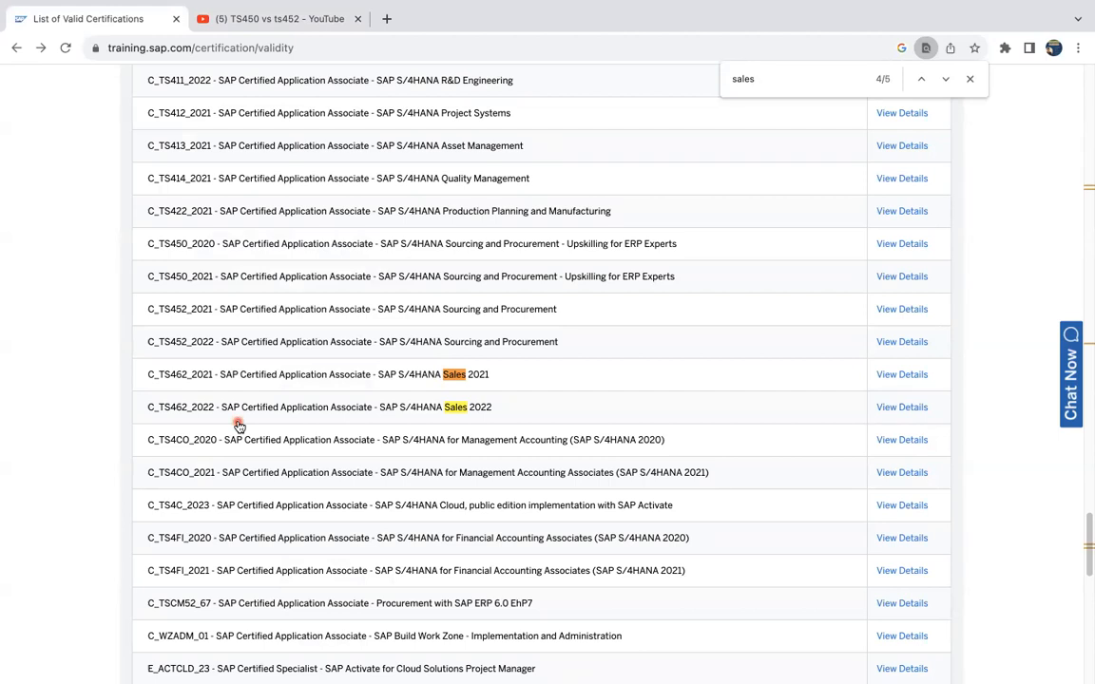
left_click(276, 19)
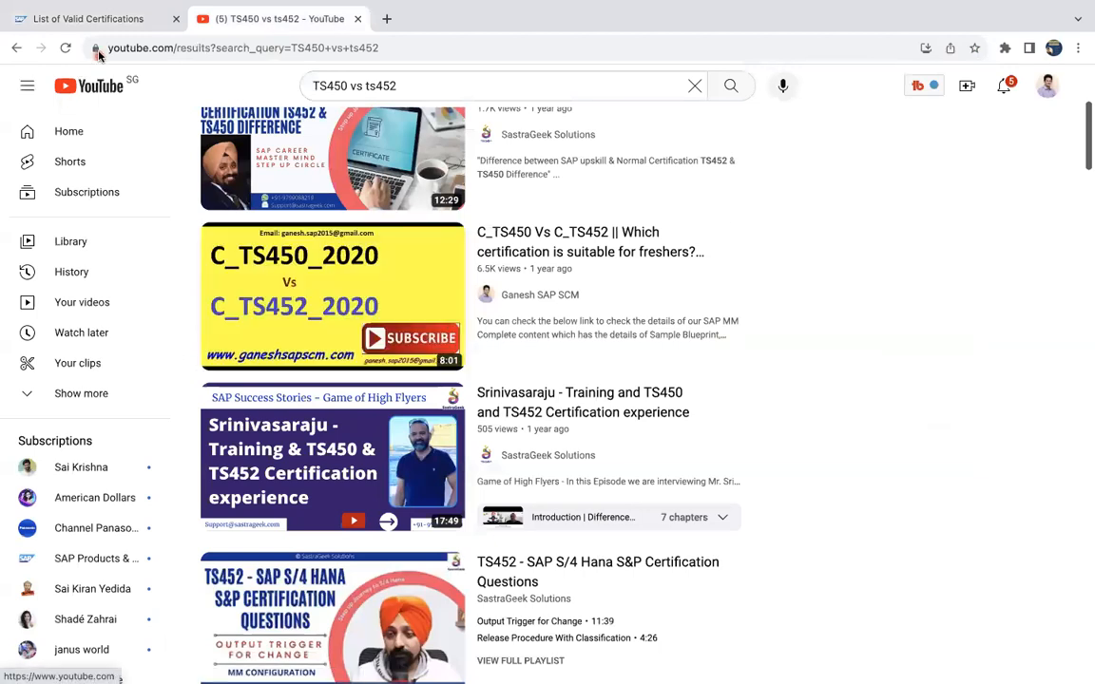
left_click(87, 19)
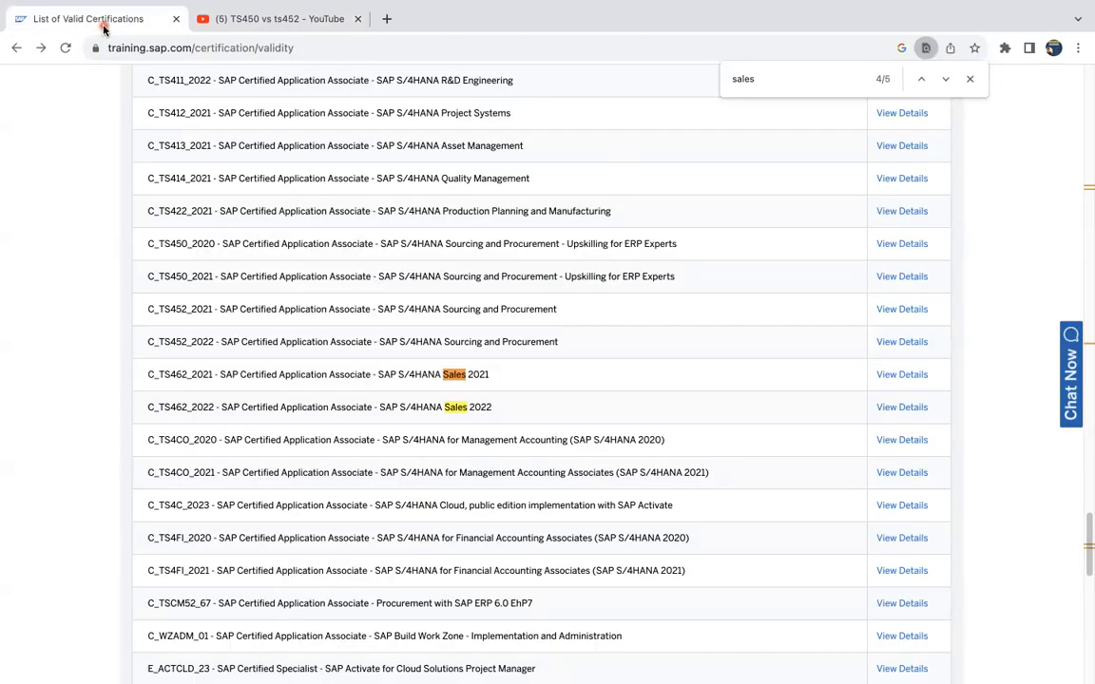